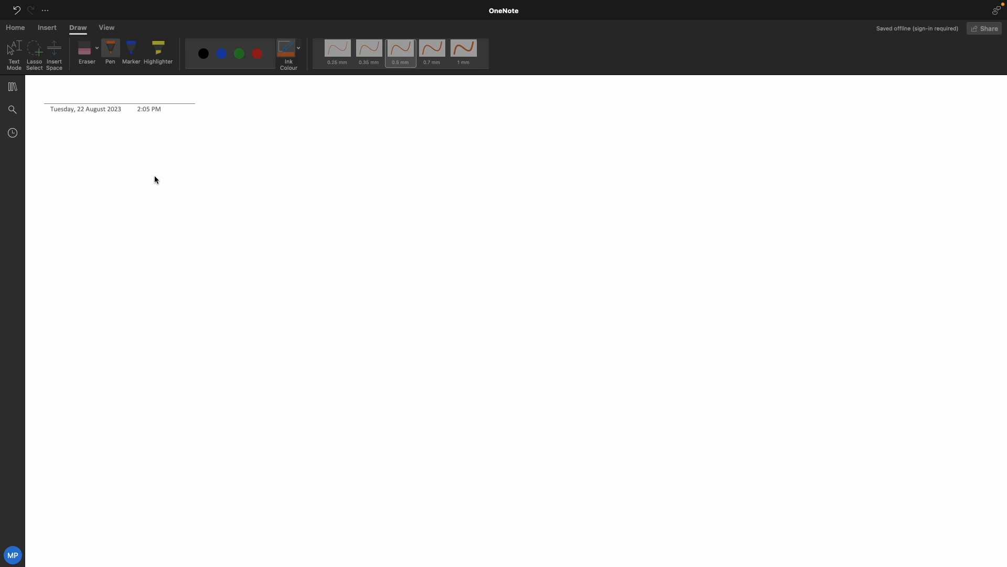
mouse_move(159, 176)
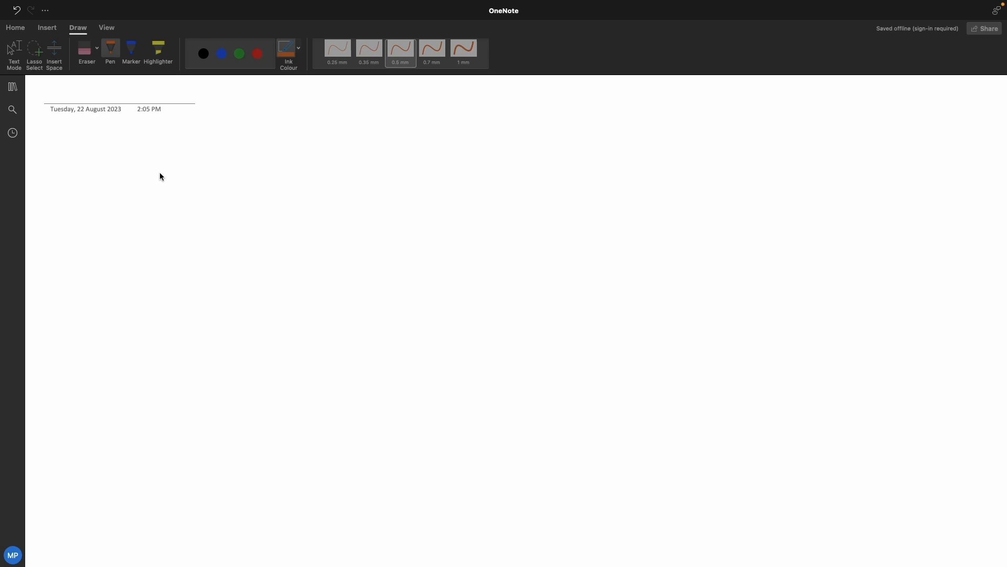
mouse_move(163, 178)
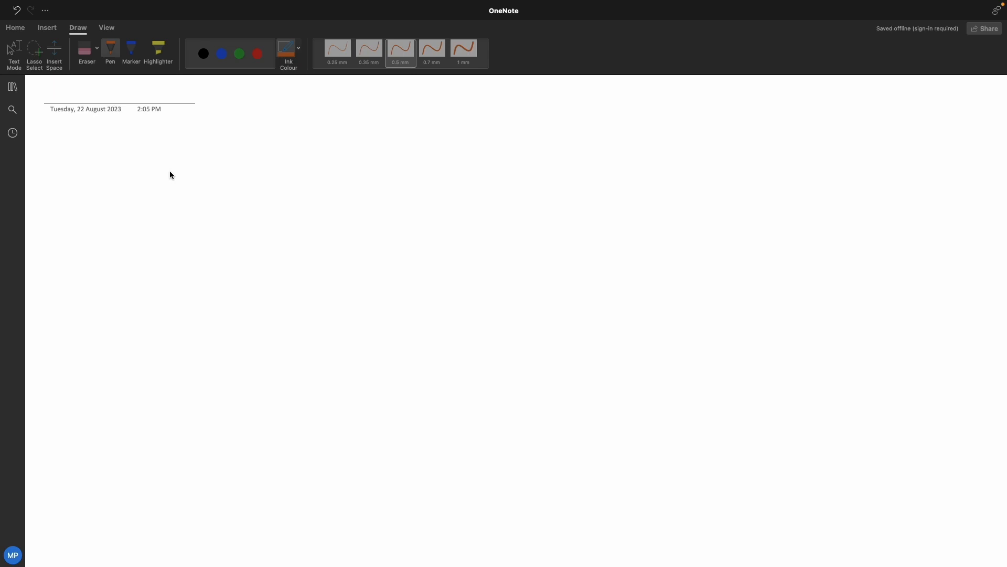
mouse_move(175, 171)
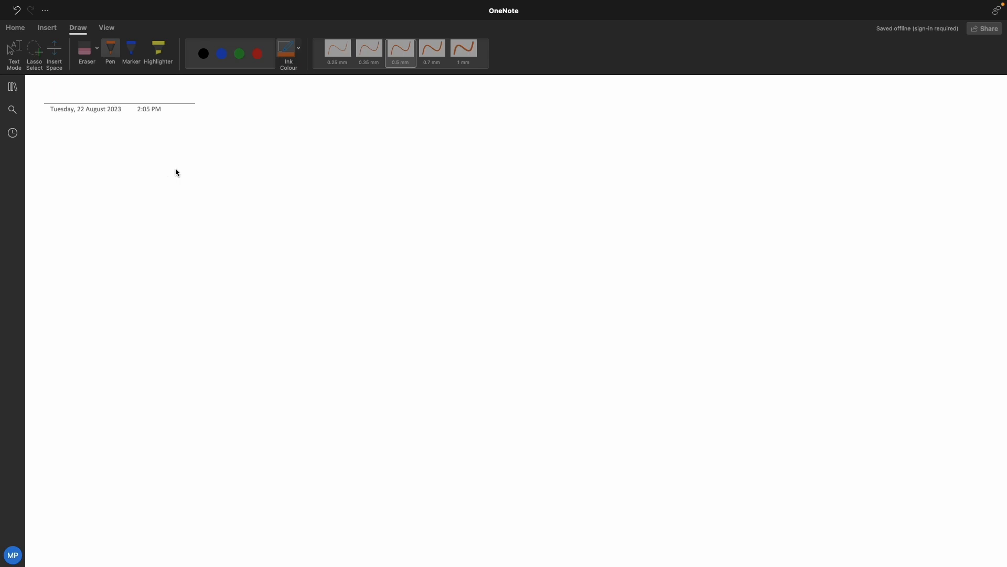
mouse_move(178, 171)
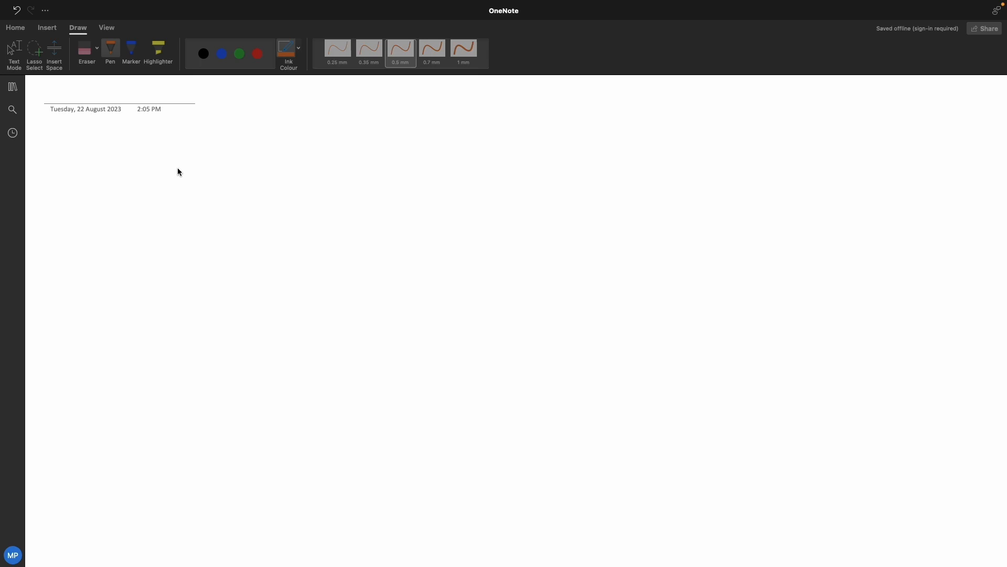
mouse_move(111, 182)
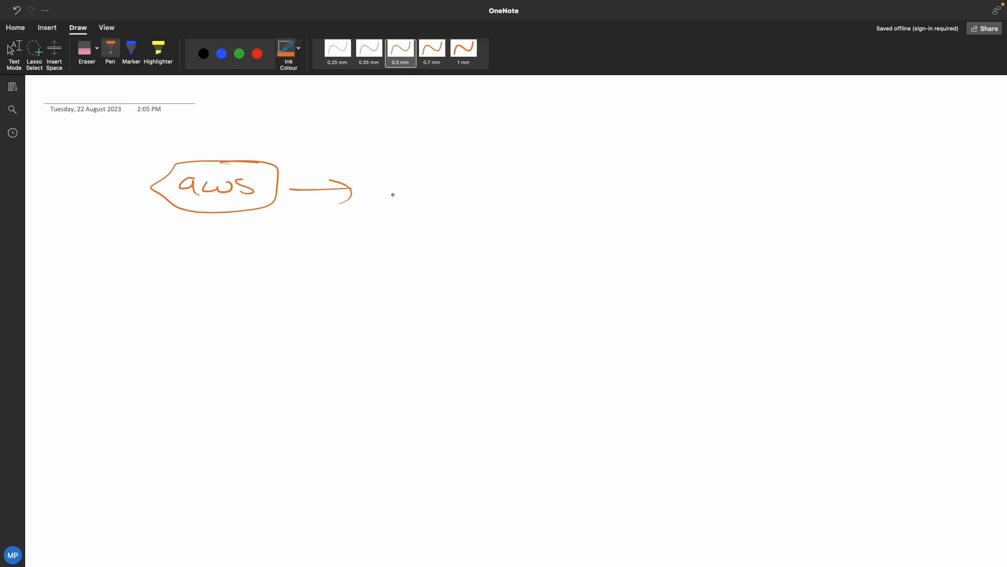
Extend the hand-drawn aws diagram with an arrow leading to the right
left_click_drag(392, 187, 494, 190)
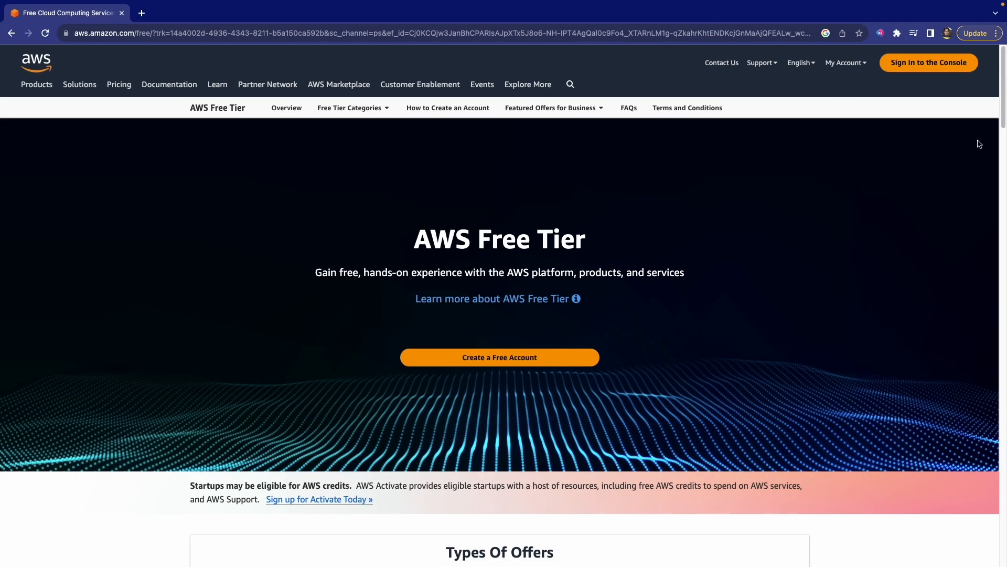
Sign in to the console as root user with the account email and password
left_click(928, 62)
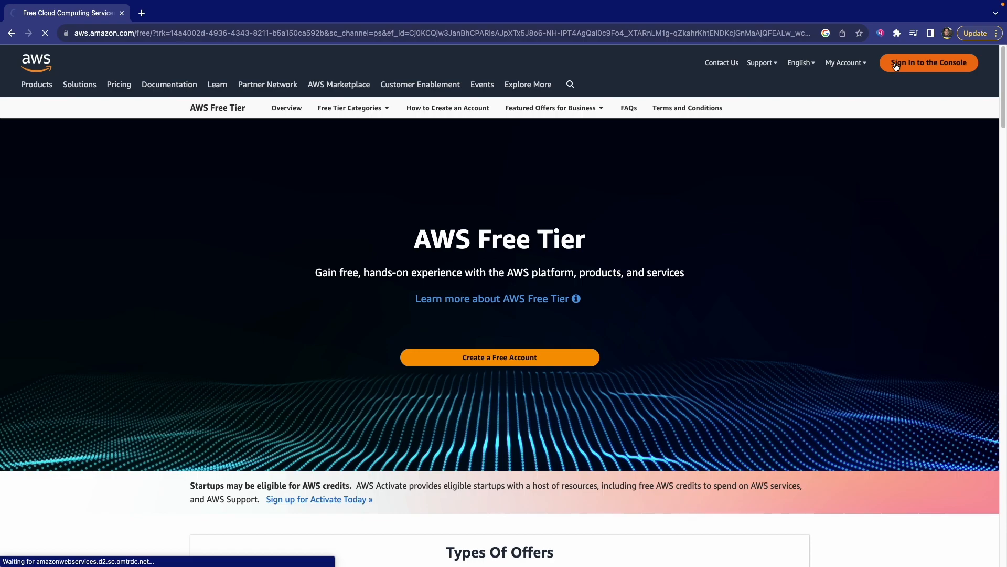
left_click(927, 62)
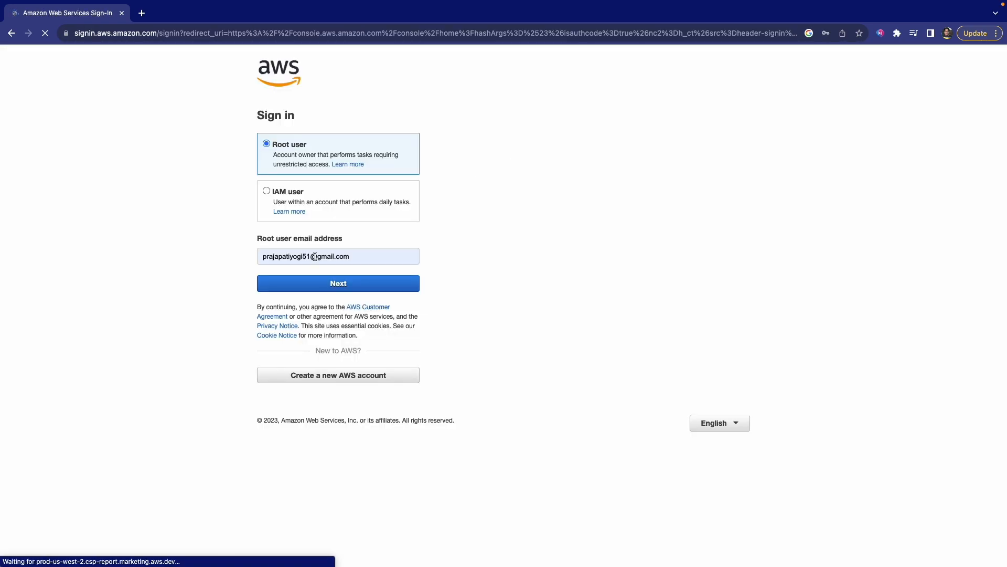
left_click(338, 283)
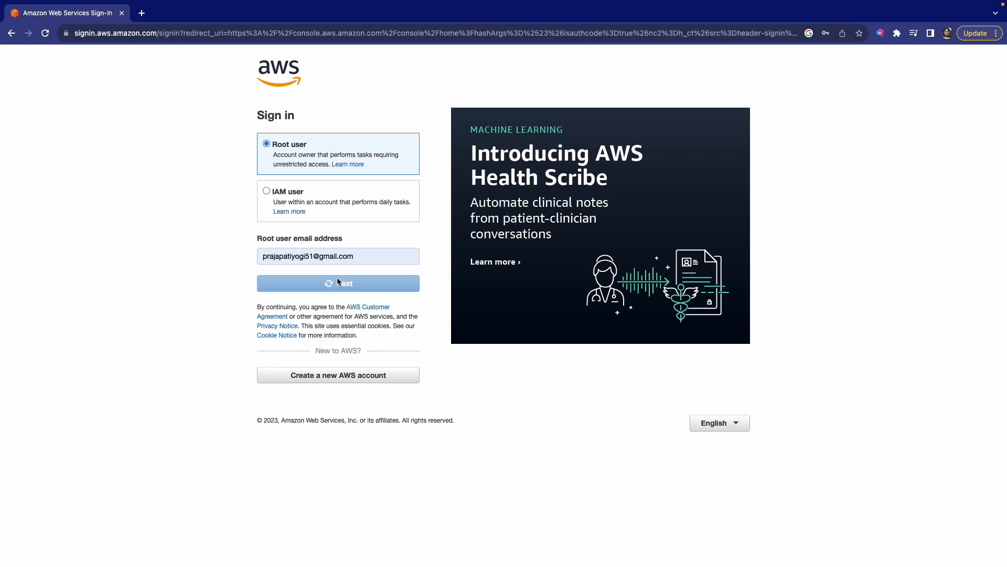
left_click(337, 284)
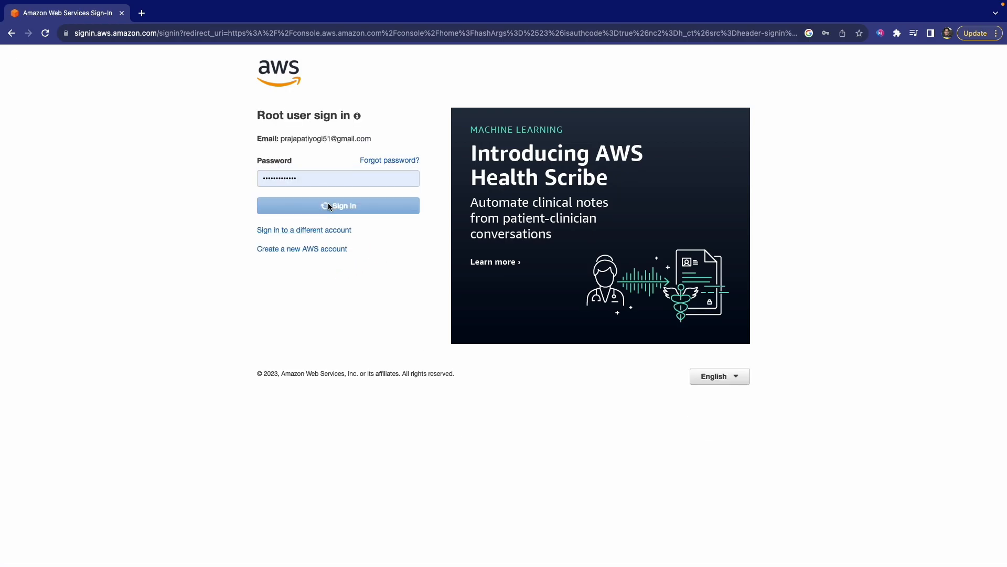
left_click(338, 205)
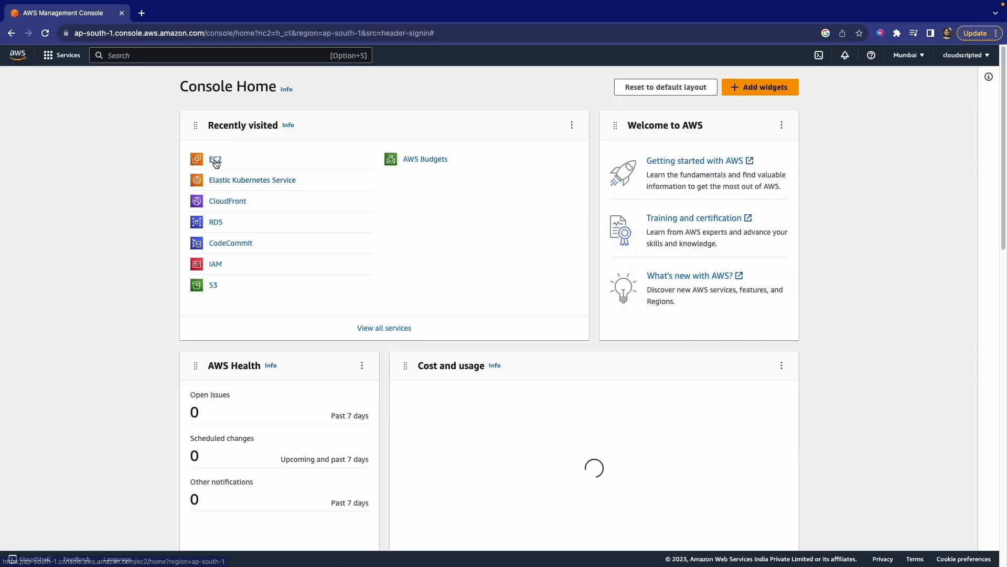
Go to EC2 from Recently visited and start launching a new instance
left_click(215, 158)
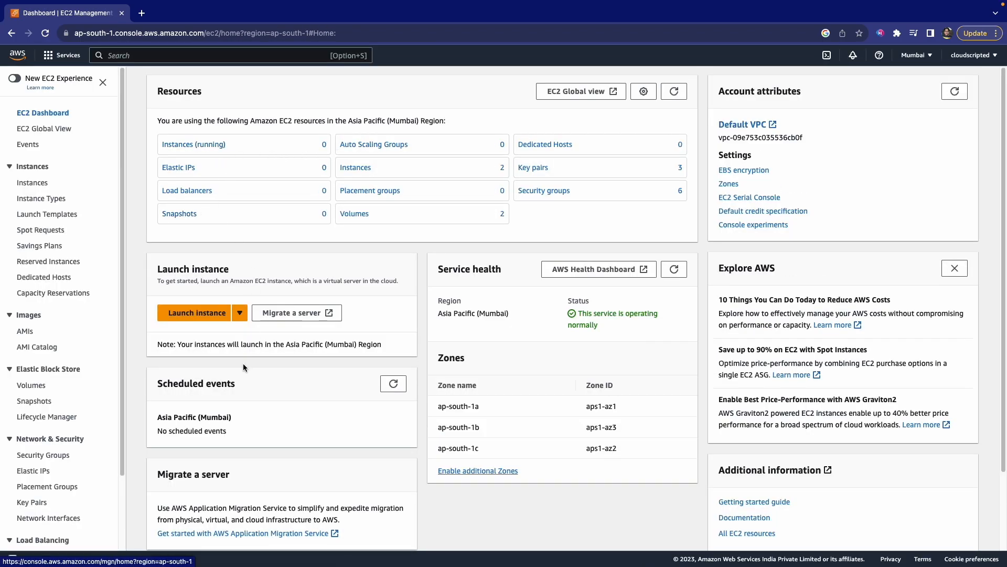
left_click(197, 313)
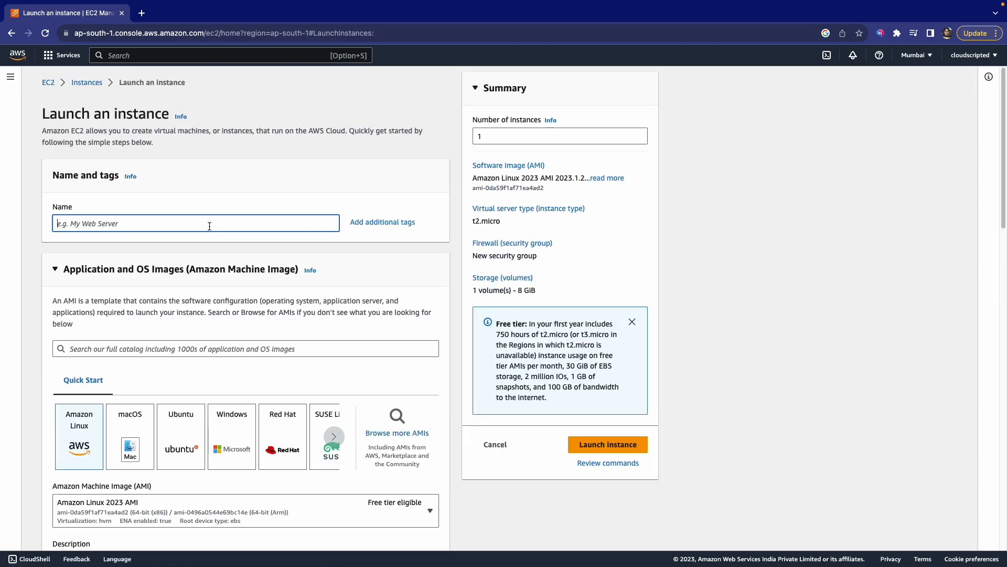
Name the instance mywindow with the Windows Server 2022 Base image and move down to Key pair
type("mywindow")
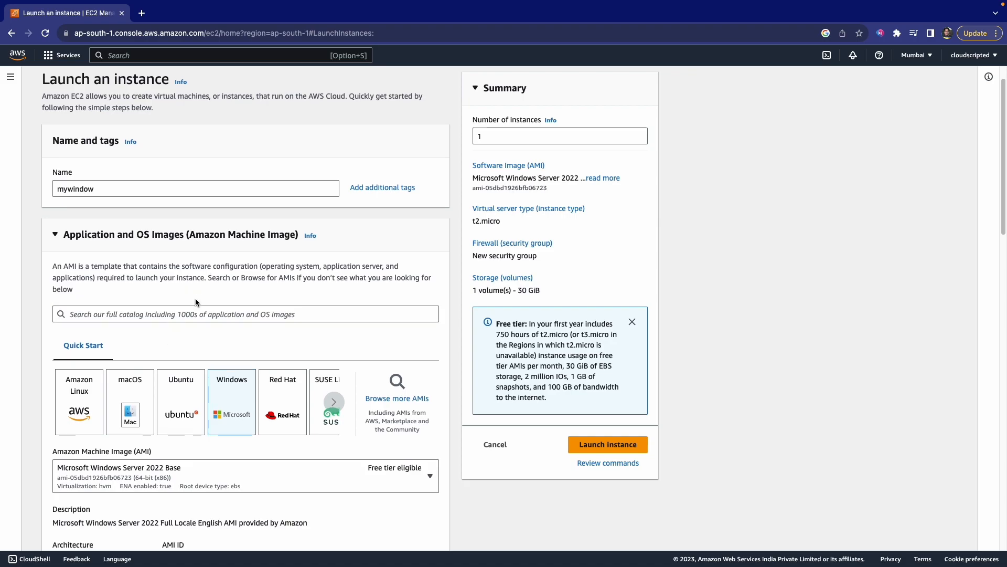
scroll("down", 3)
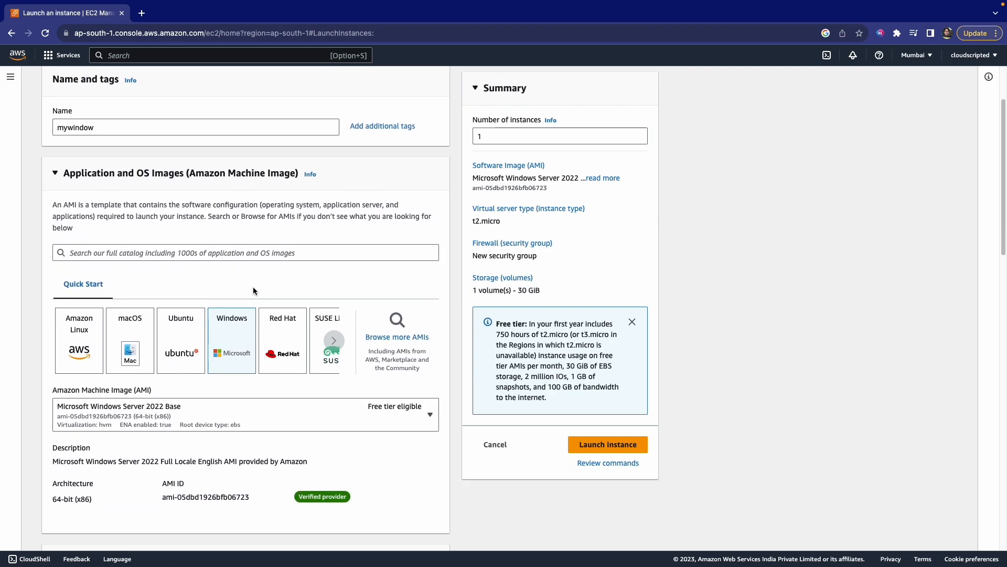
scroll("down", 3)
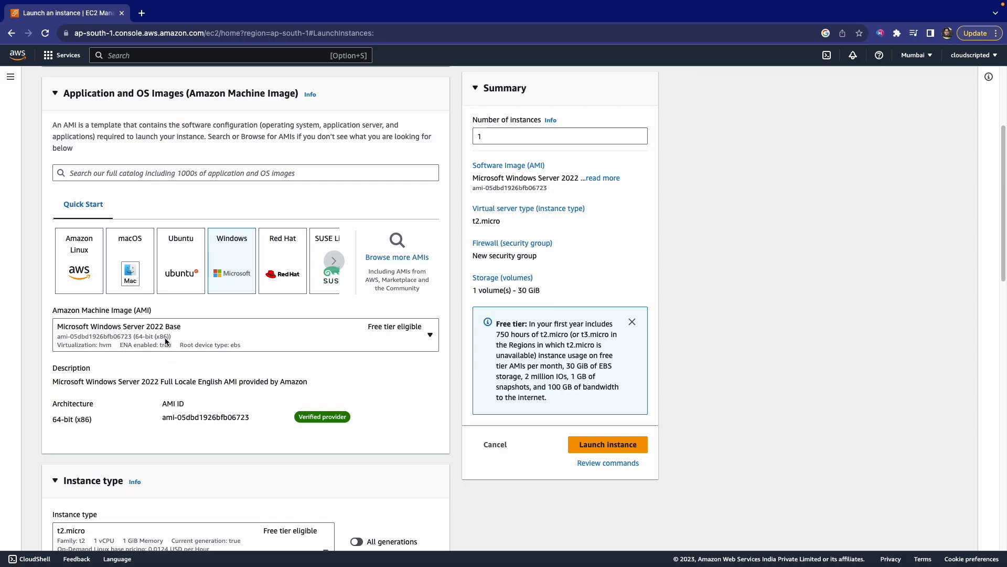
mouse_move(251, 337)
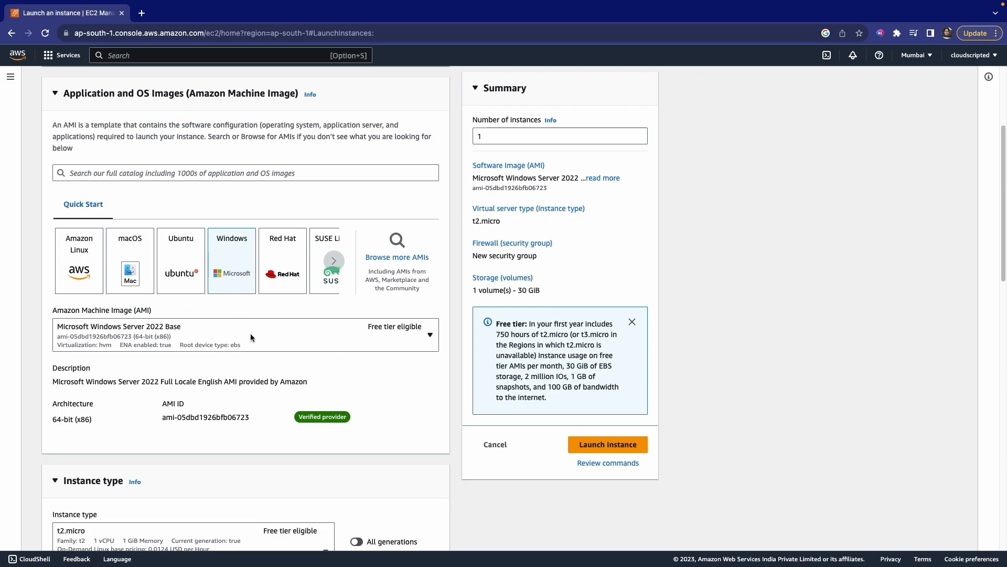
scroll("down", 3)
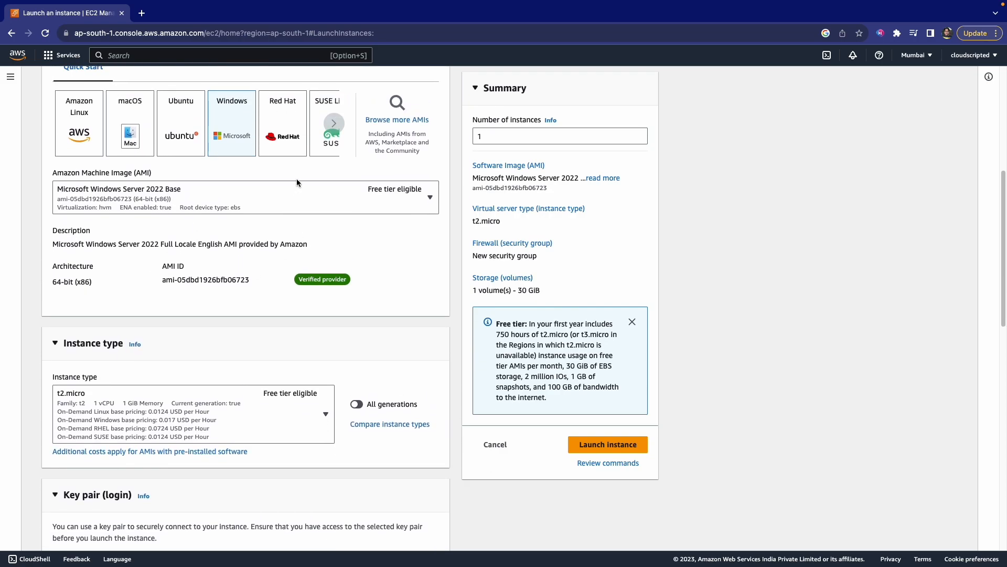
mouse_move(362, 224)
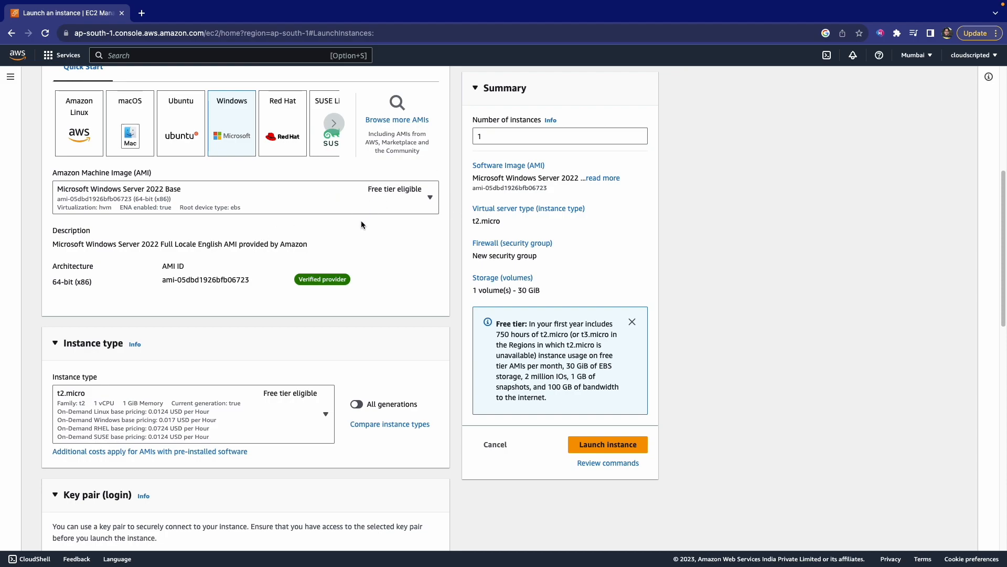
mouse_move(490, 335)
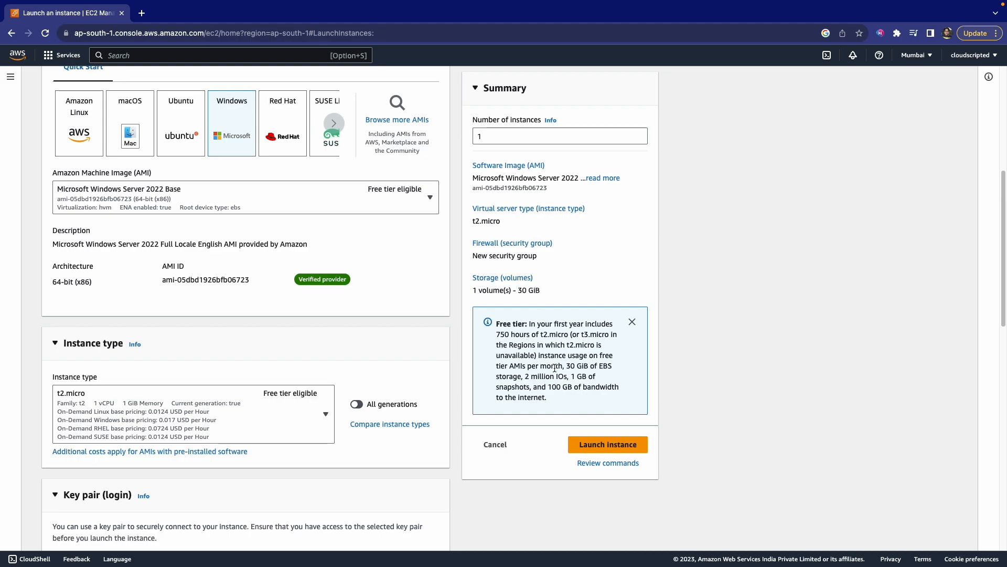
scroll("down", 3)
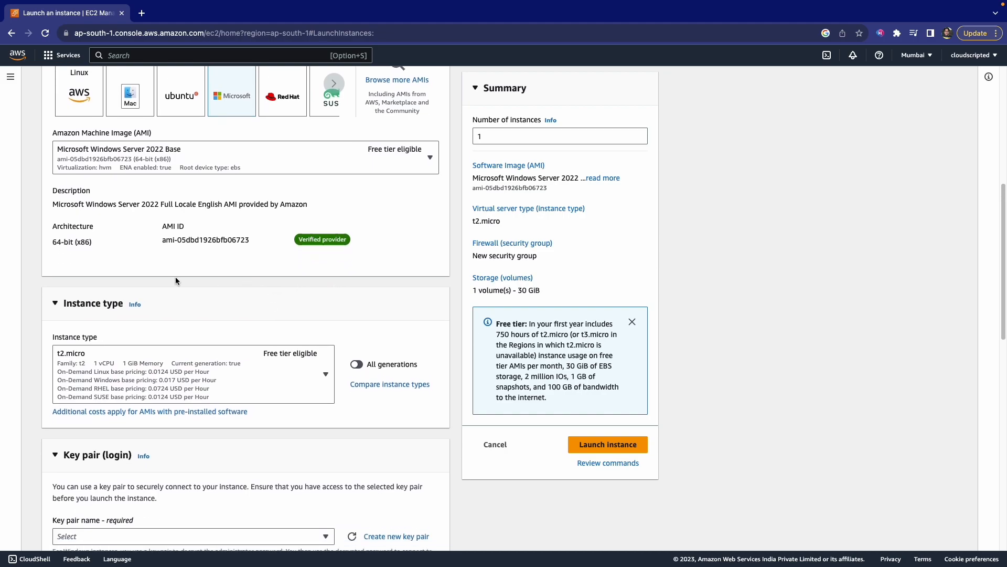
scroll("down", 3)
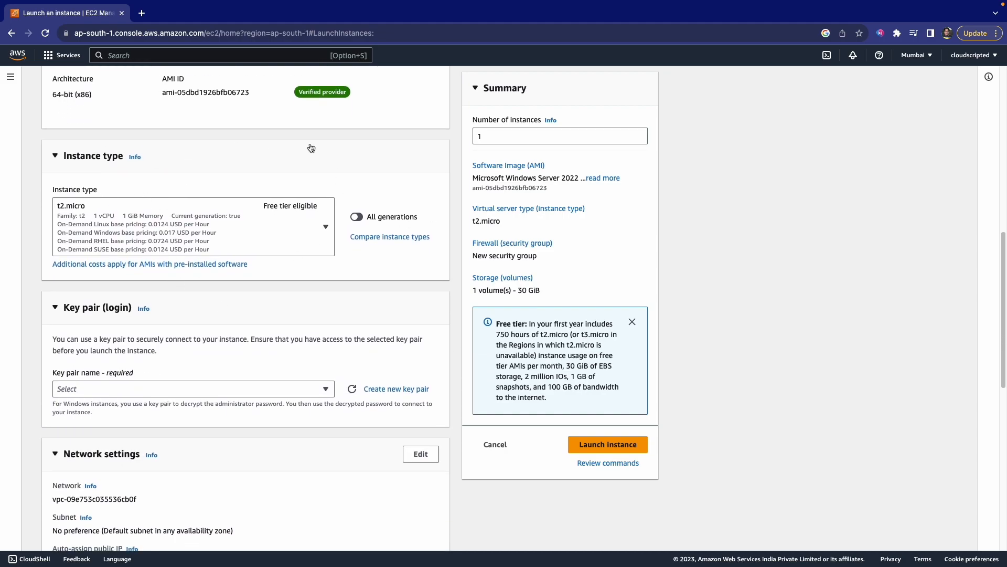
scroll("down", 3)
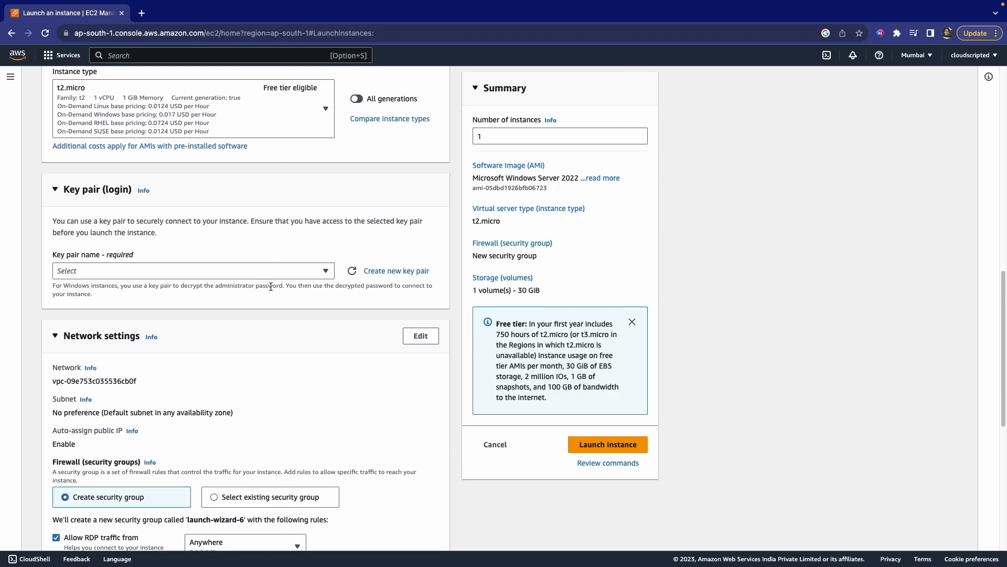
Create an RSA .pem key pair named mywindowkey and download its private key
left_click(193, 271)
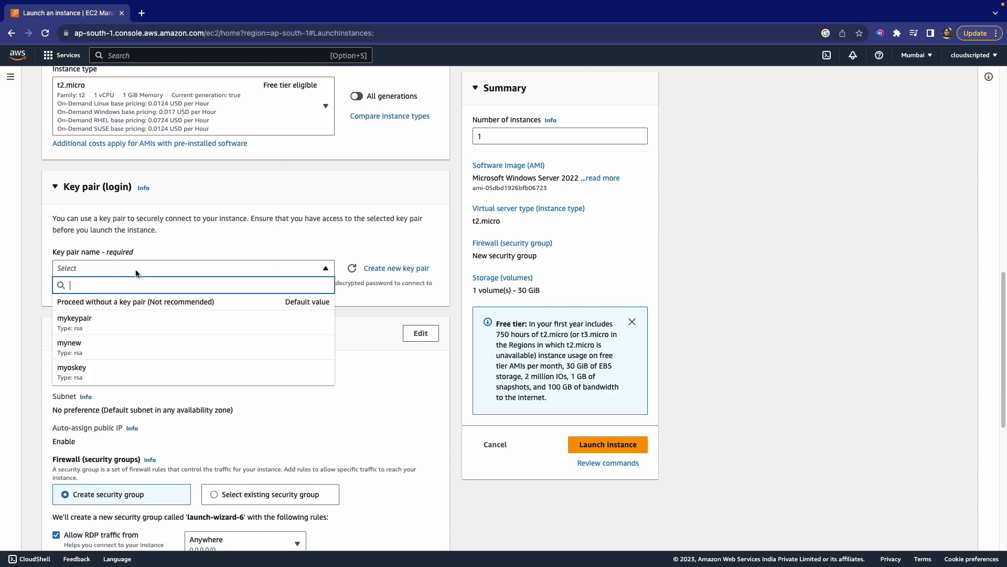
left_click(395, 268)
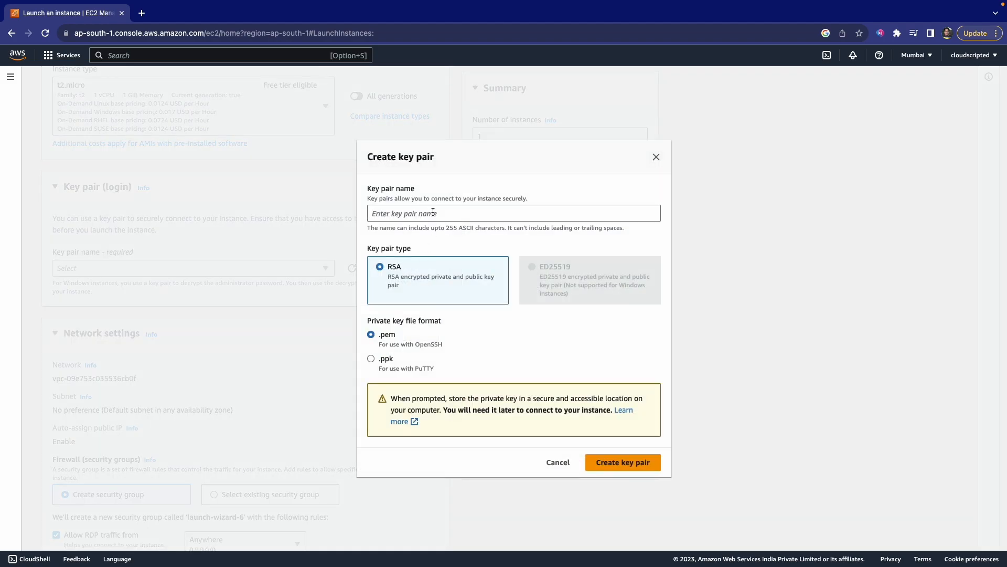
left_click(513, 212)
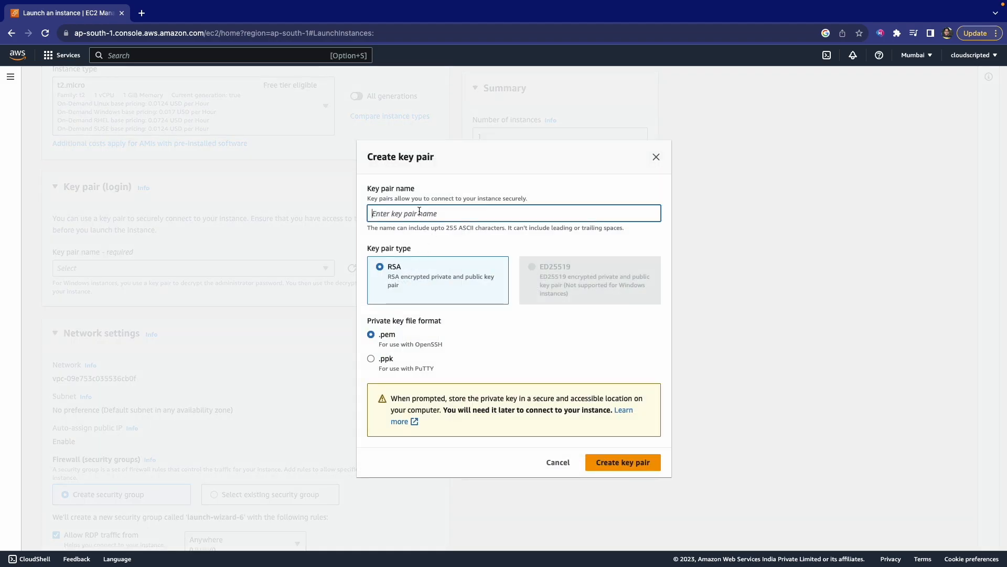
type("mywindows")
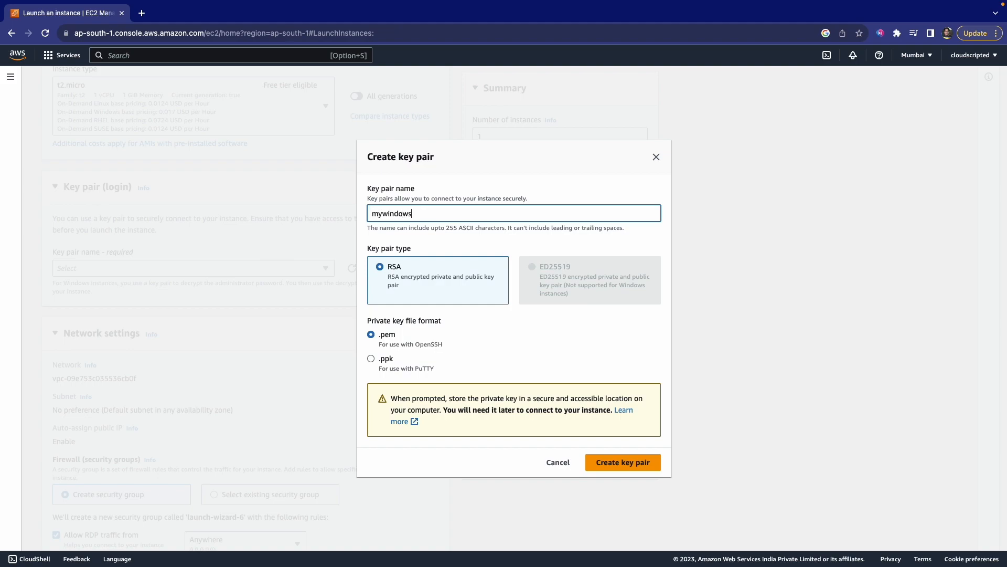
key("Backspace")
type("key")
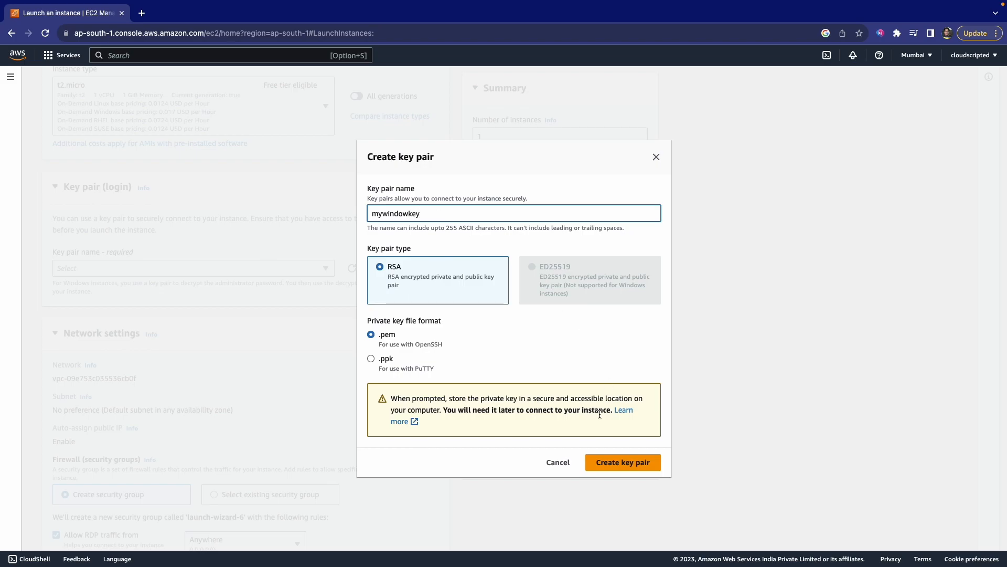
left_click(622, 462)
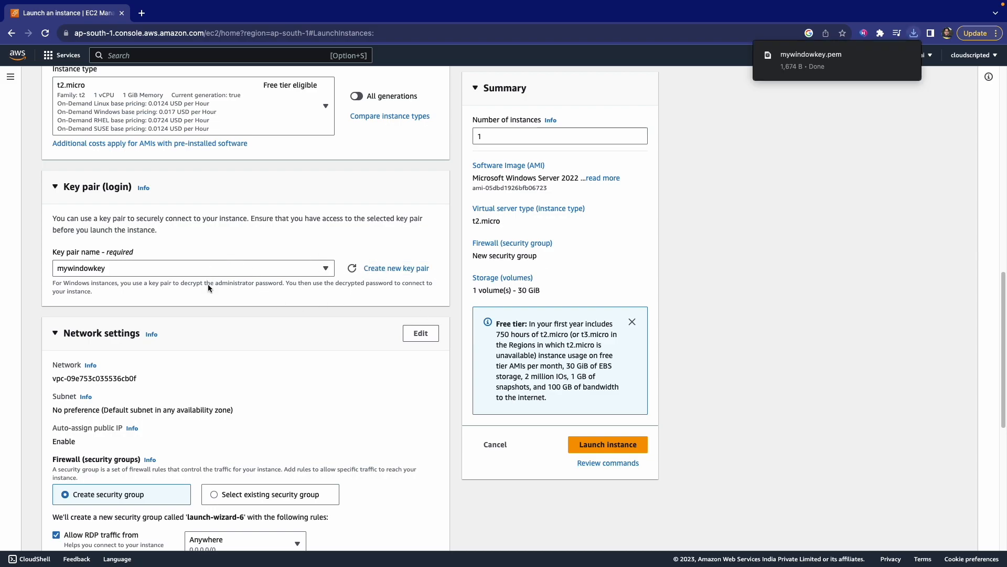
Review the RDP firewall rule and 30 GiB storage, then launch the Windows instance
scroll("down", 3)
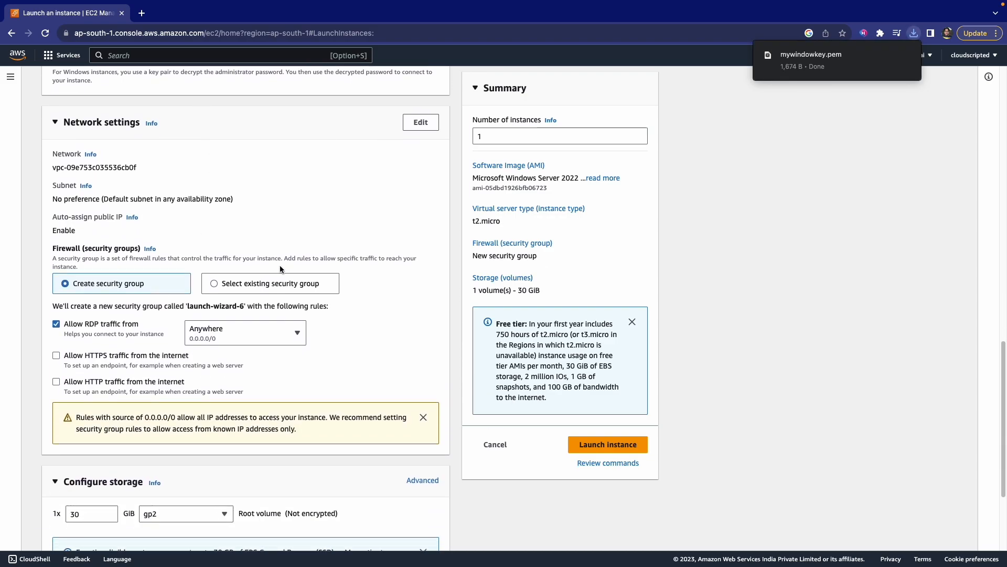
scroll("down", 3)
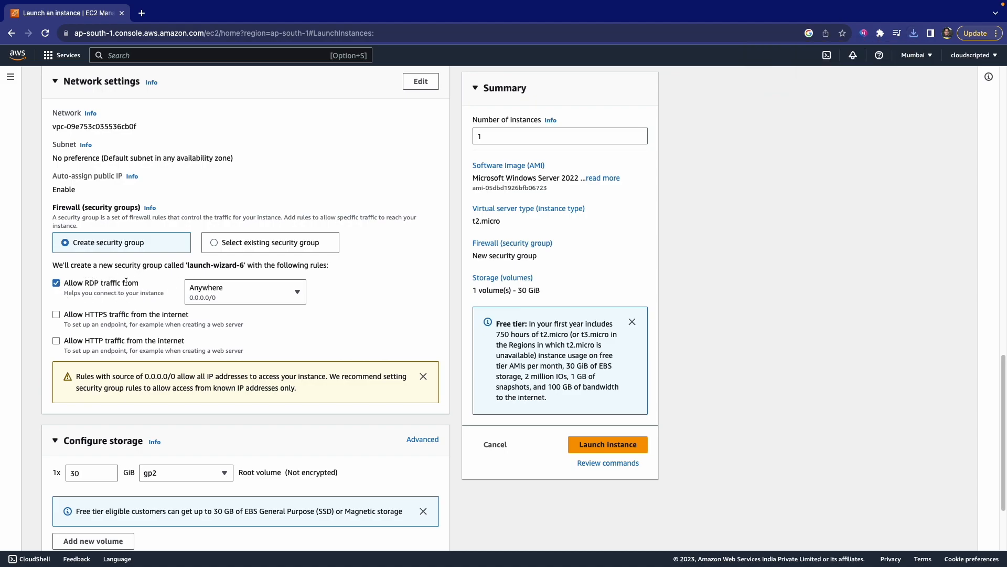
scroll("down", 3)
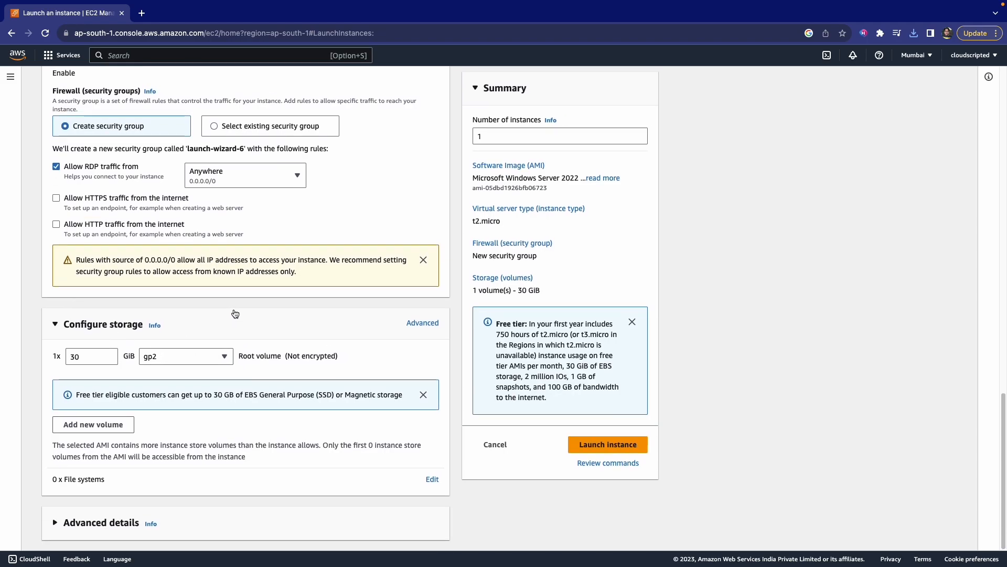
mouse_move(59, 560)
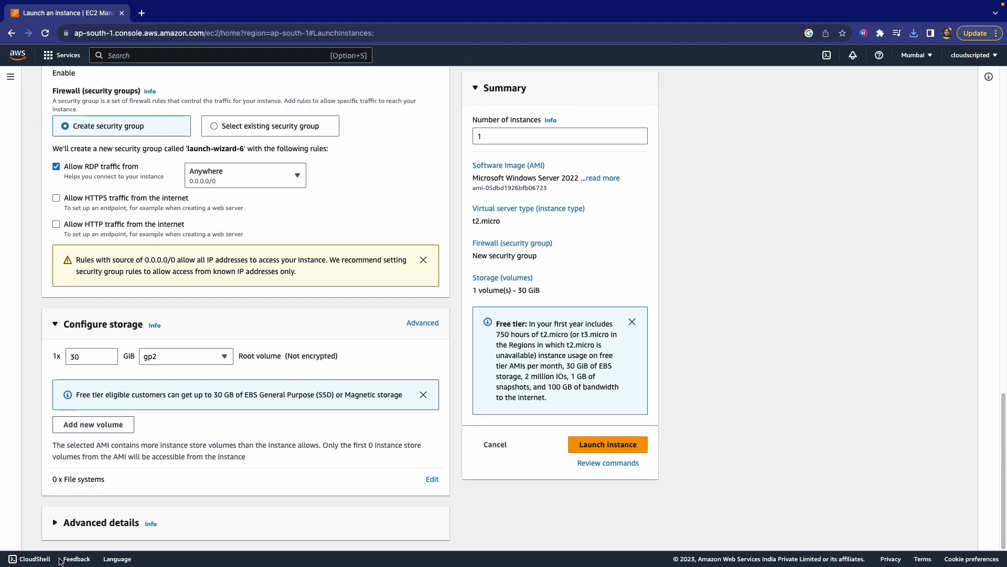
left_click(606, 444)
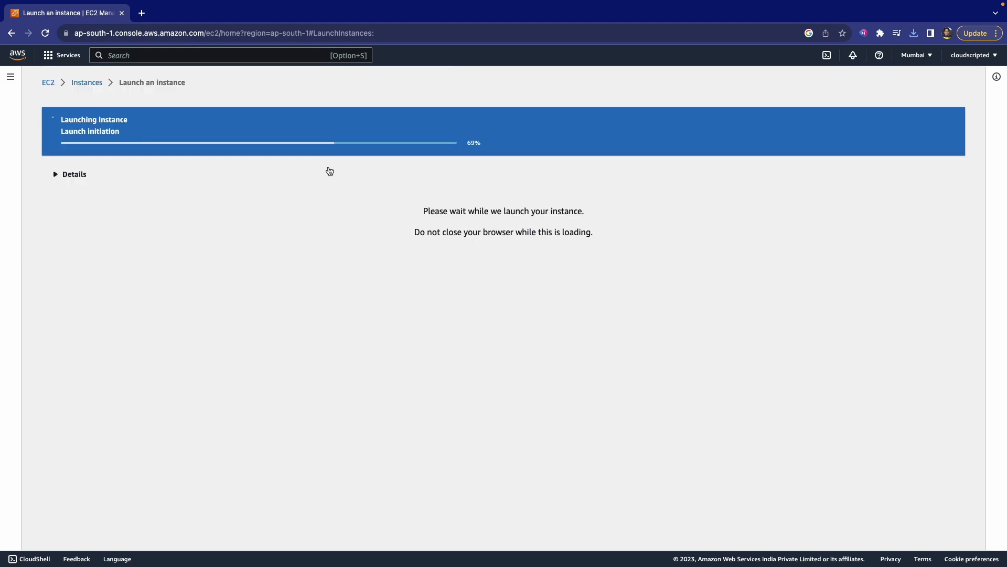
Open the Instance summary of the still-pending mywindow instance from the instances list
left_click(142, 13)
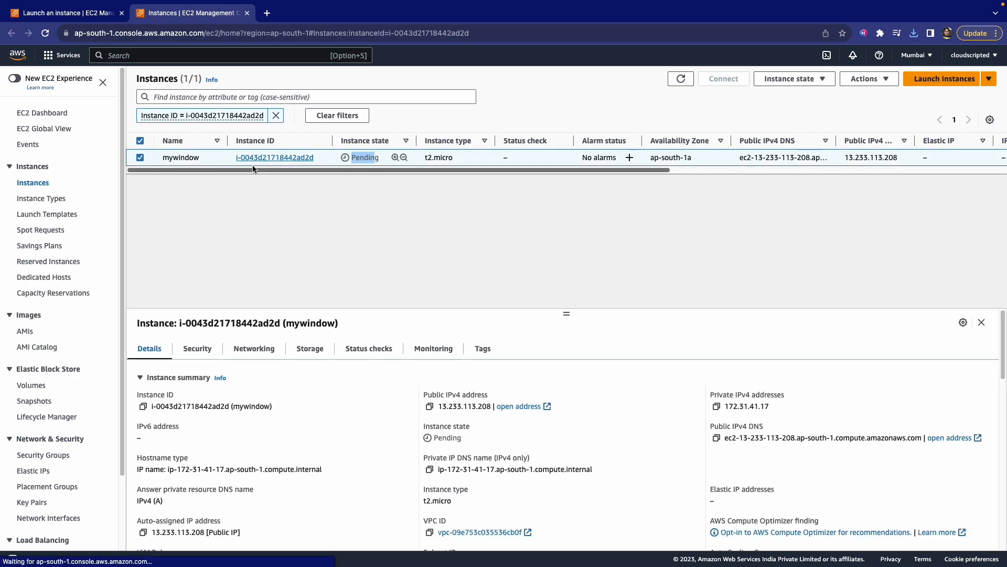
left_click(139, 156)
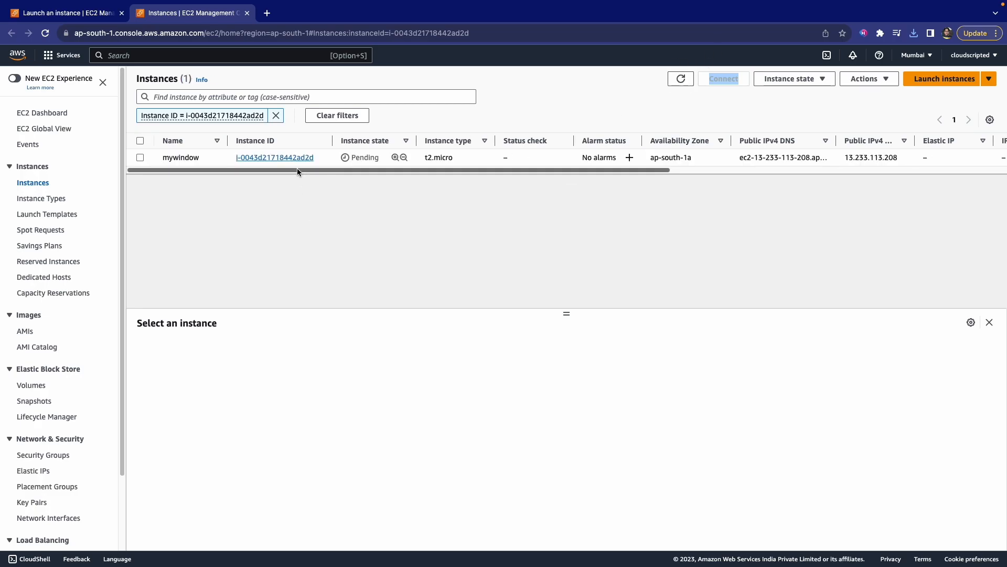
left_click(275, 157)
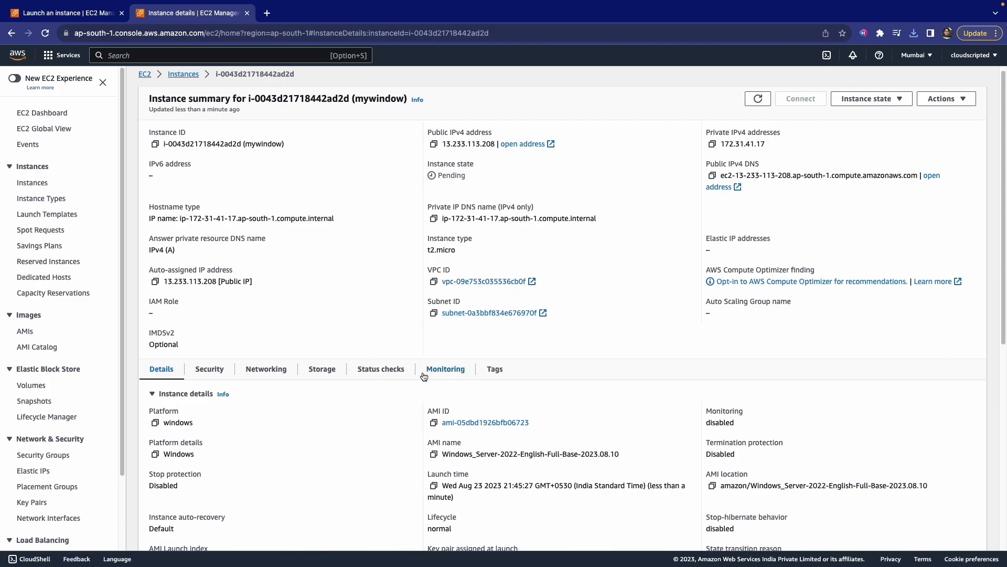
mouse_move(385, 282)
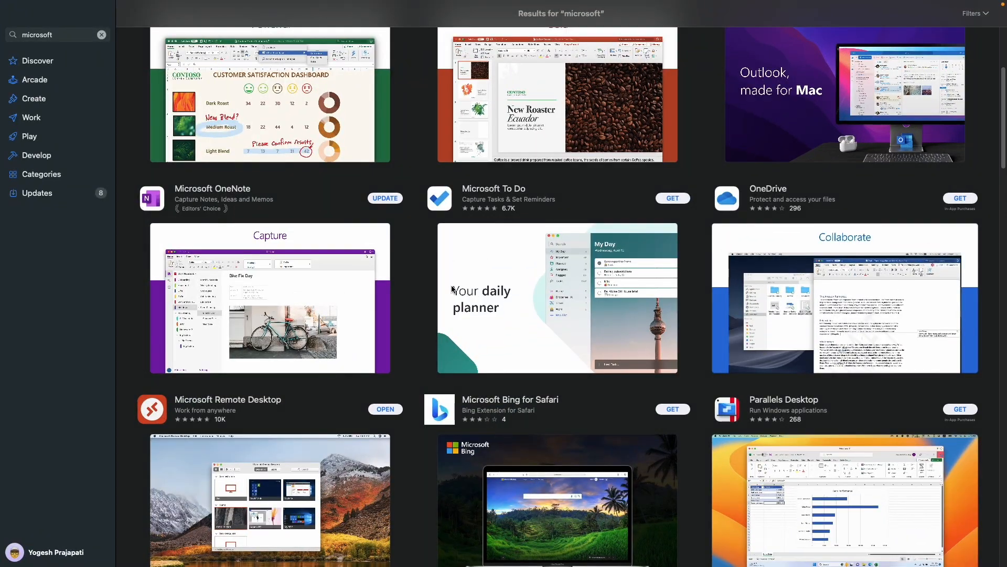
scroll("down", 3)
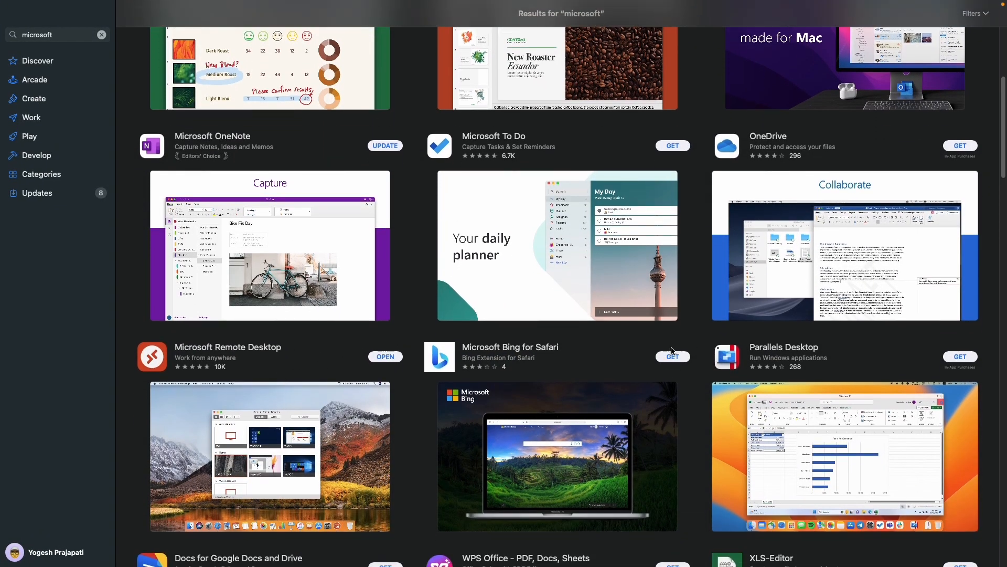
mouse_move(360, 367)
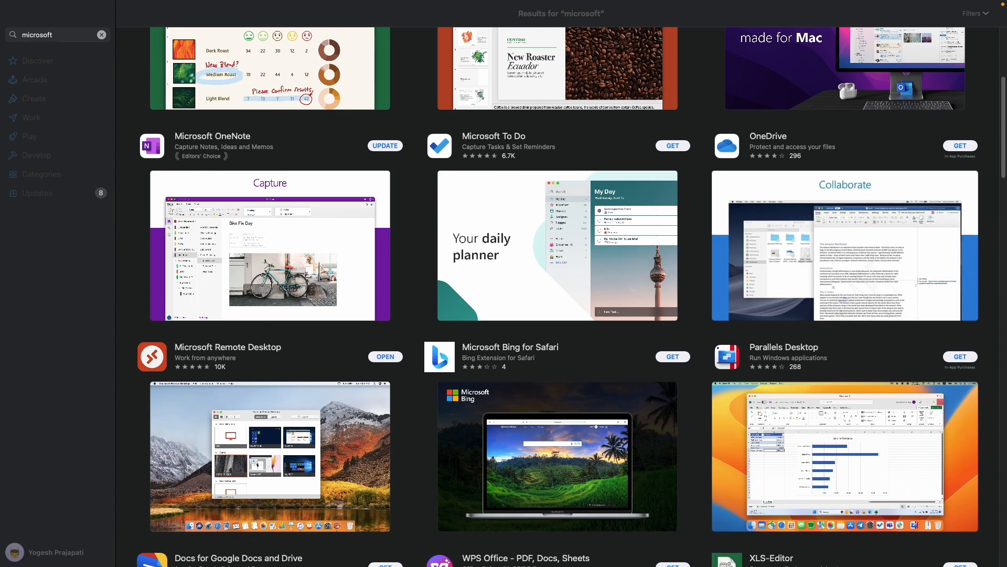
mouse_move(454, 299)
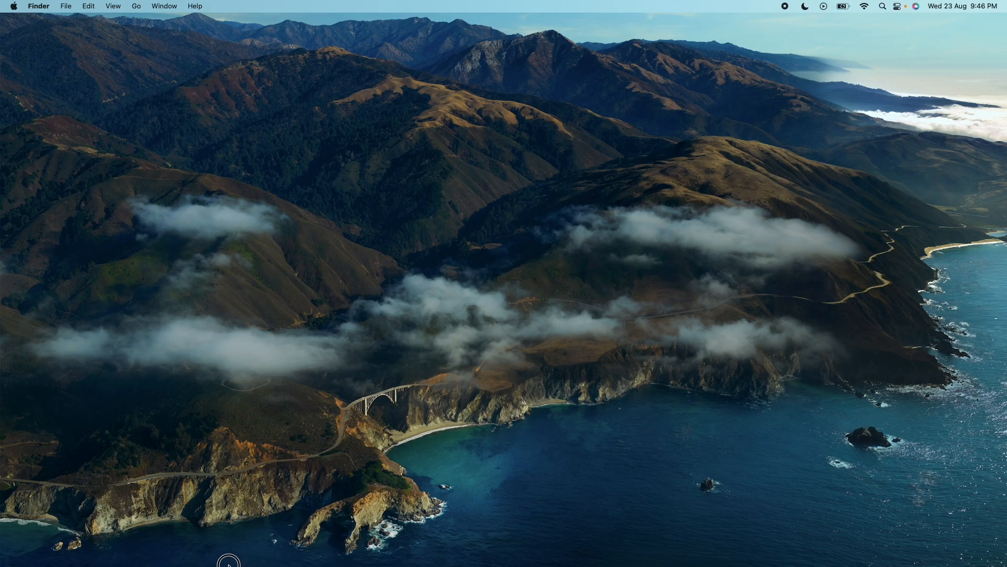
mouse_move(275, 560)
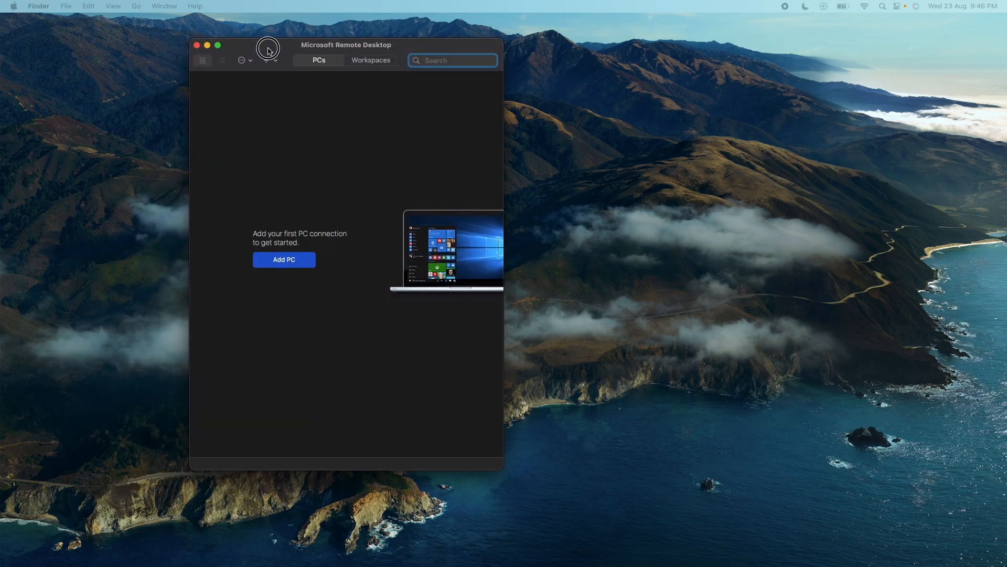
Maximize Remote Desktop and start adding a new PC connection
left_click(218, 45)
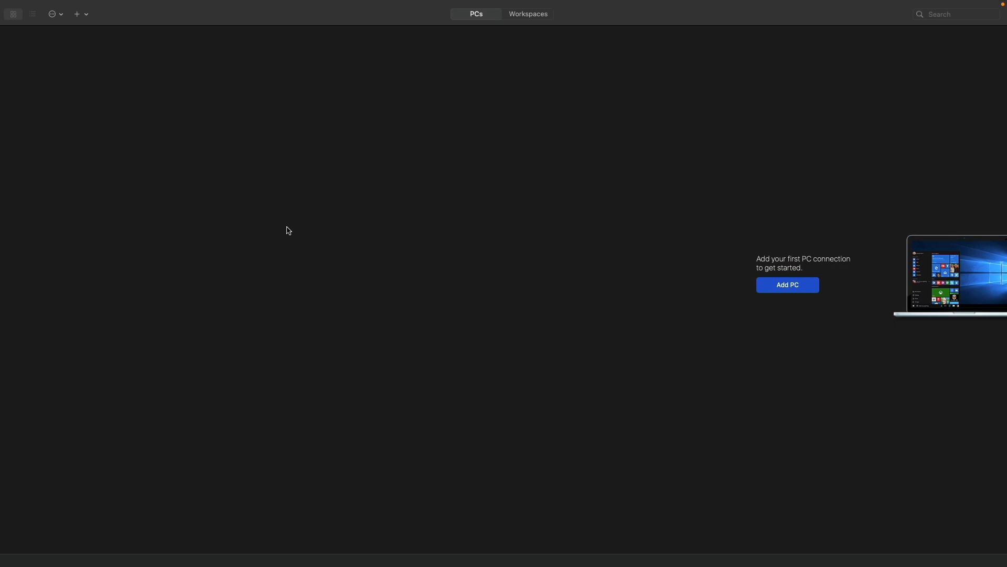
mouse_move(805, 319)
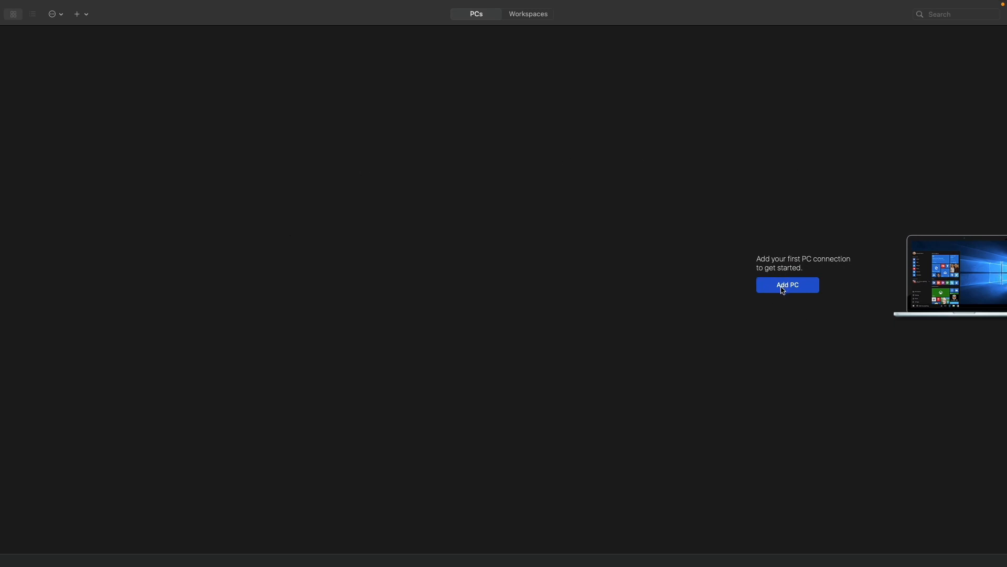
left_click(787, 284)
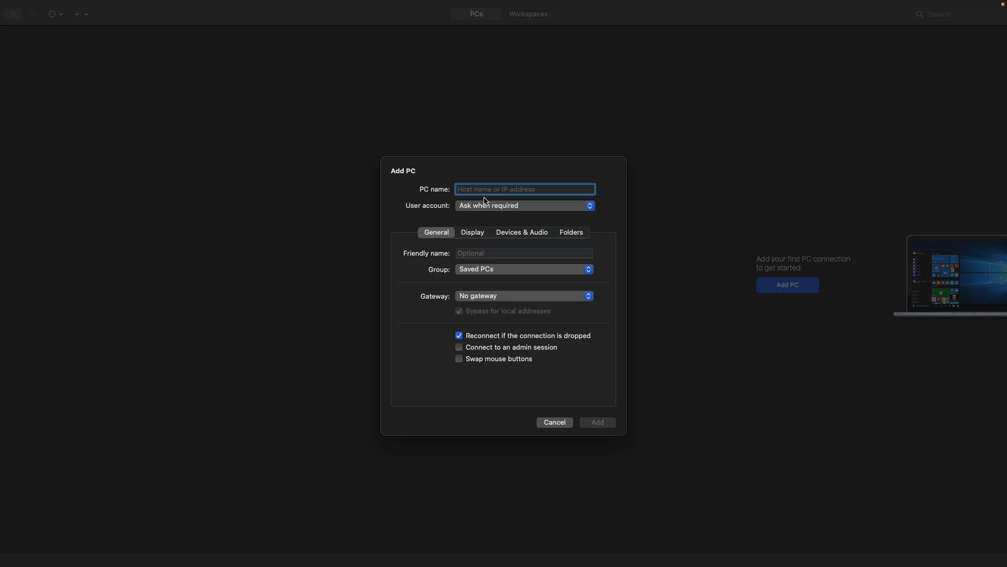
mouse_move(505, 216)
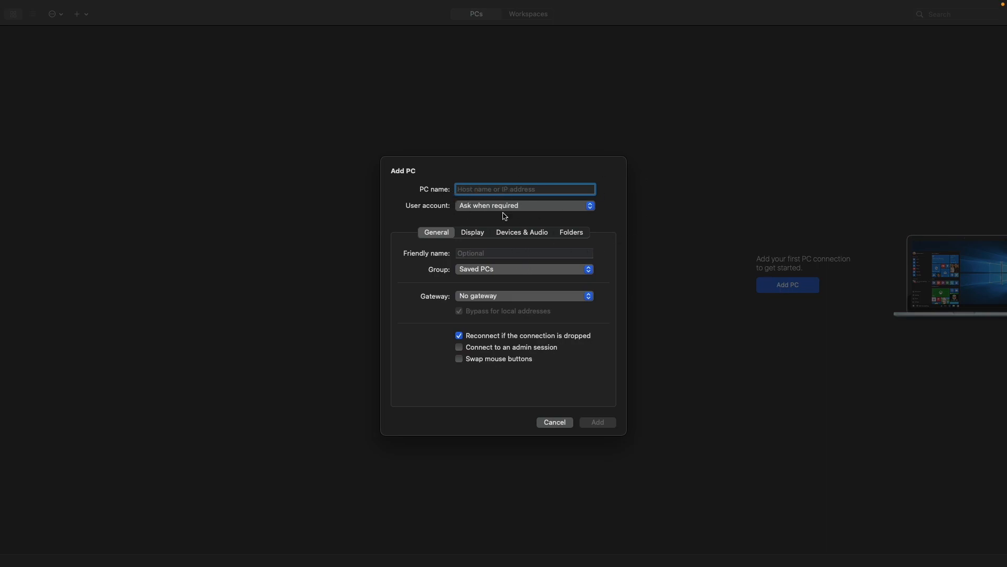
mouse_move(502, 242)
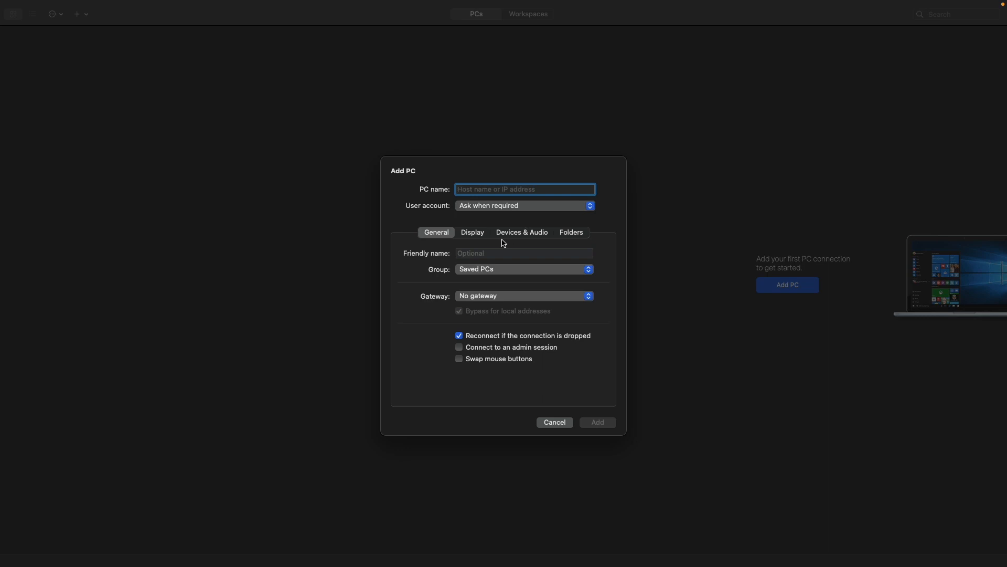
mouse_move(467, 357)
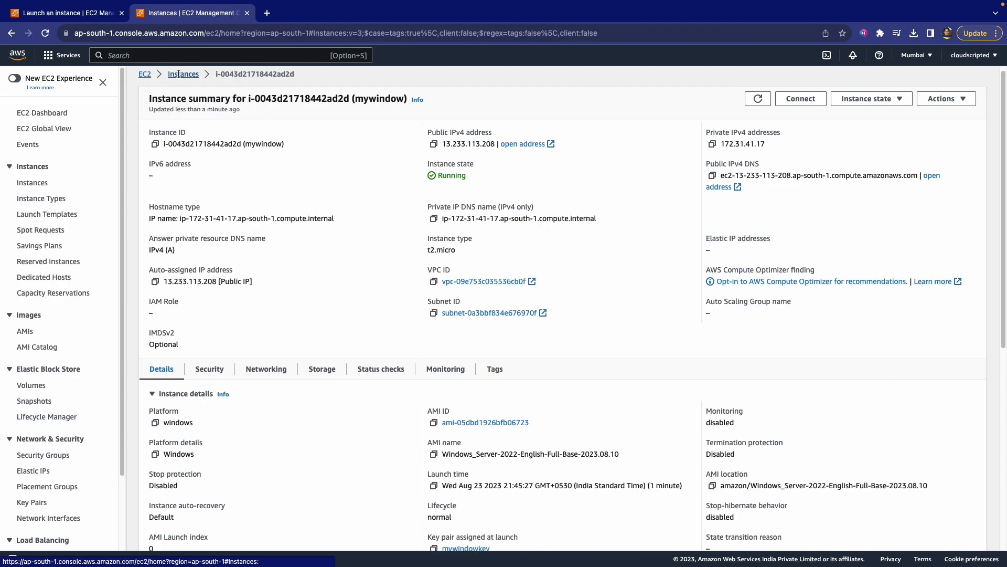
left_click(182, 73)
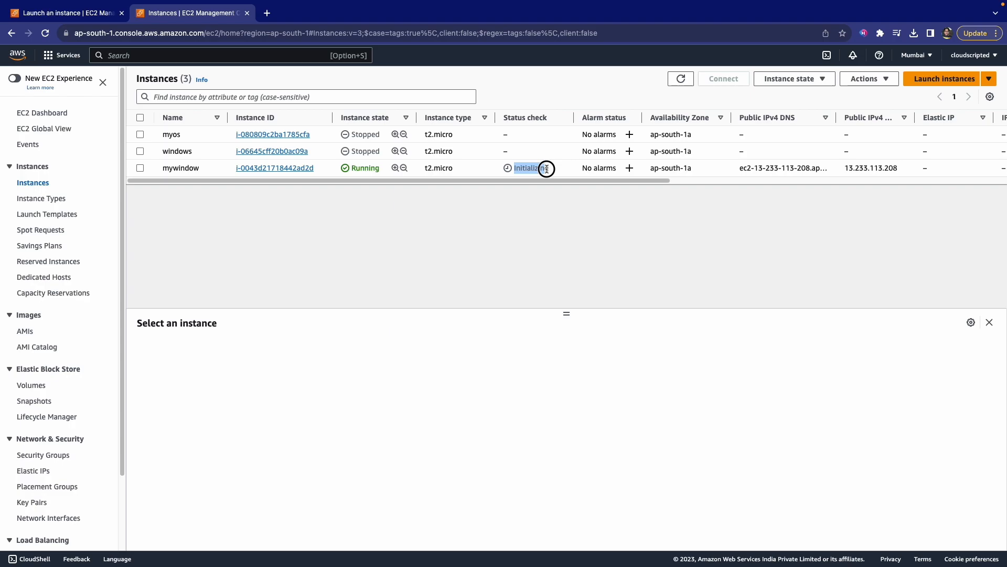
left_click(274, 168)
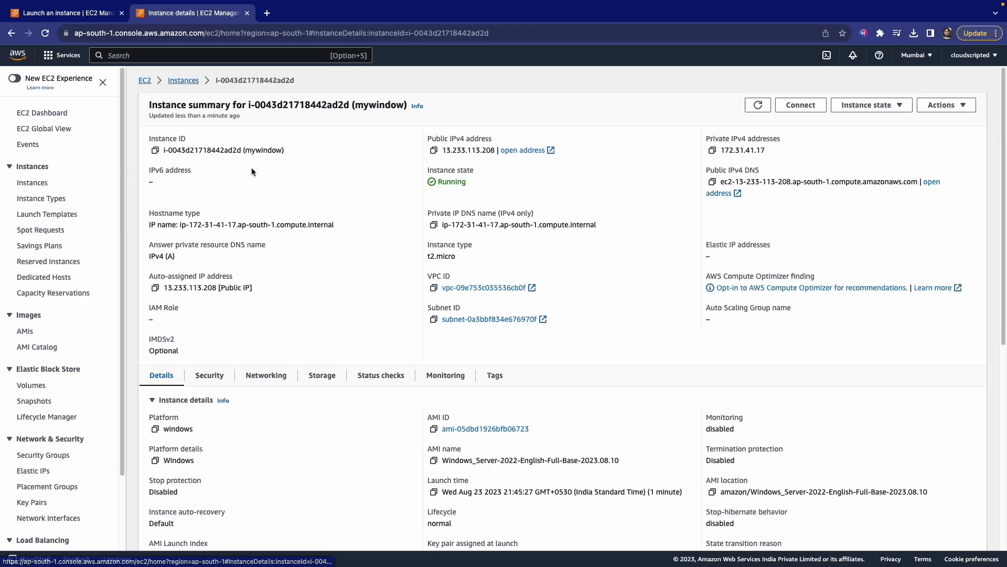
scroll("down", 3)
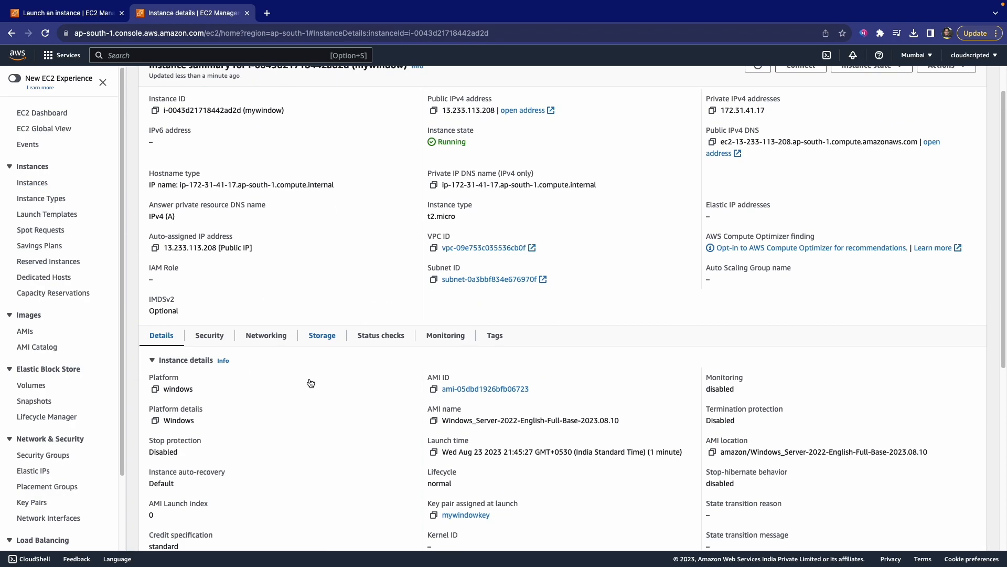
scroll("down", 3)
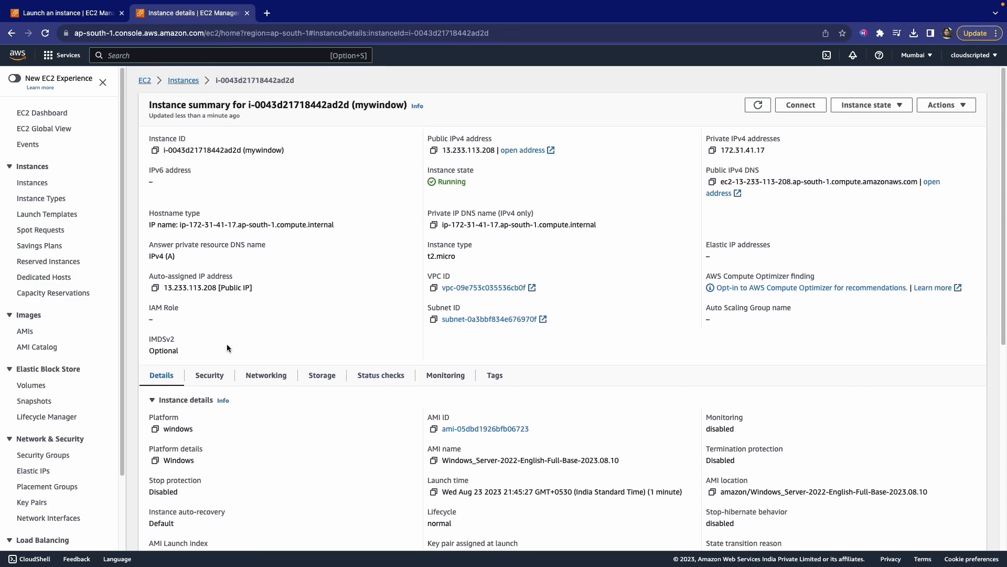
mouse_move(266, 375)
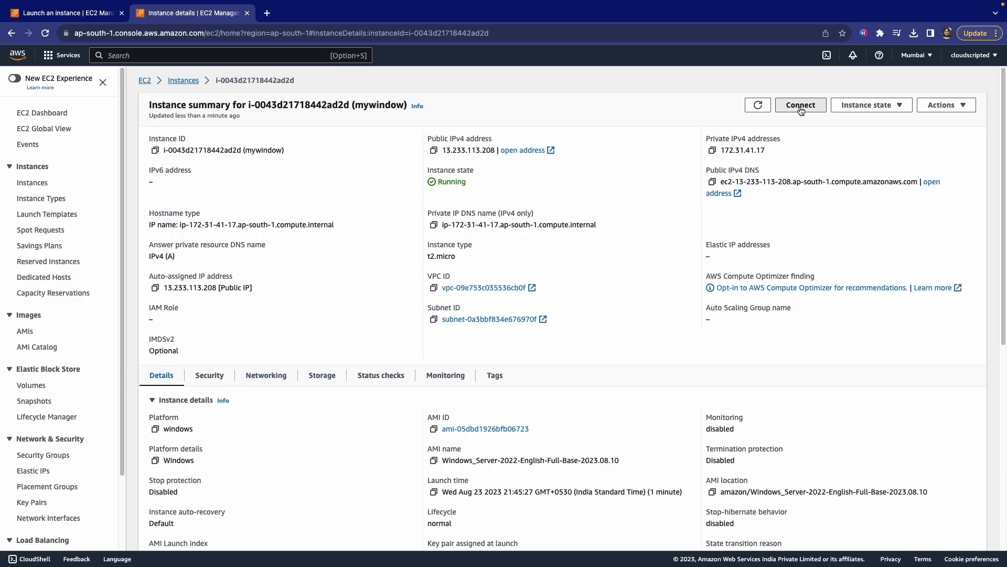
left_click(799, 105)
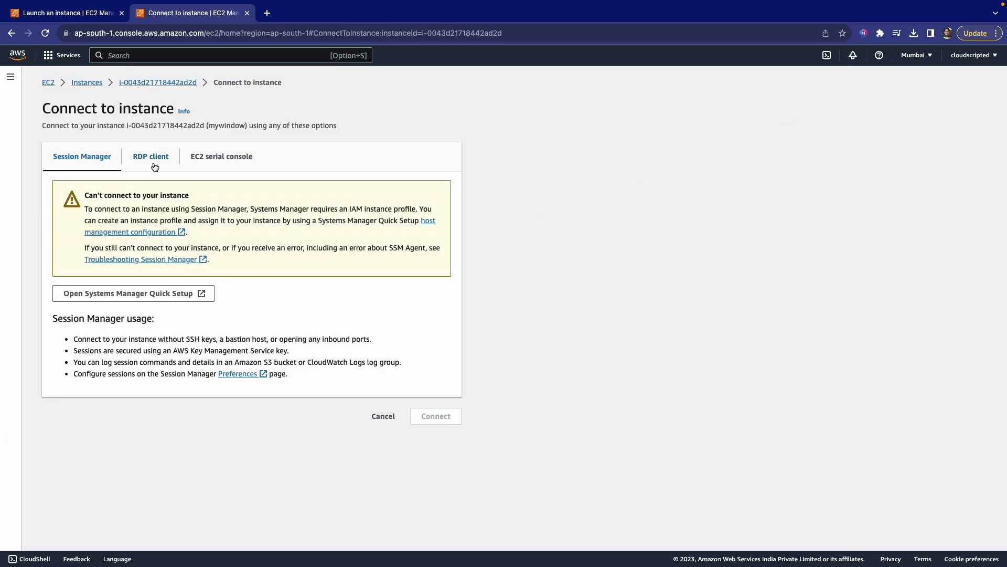
Show the RDP client tab with mywindow's public DNS, user name and password options
left_click(150, 156)
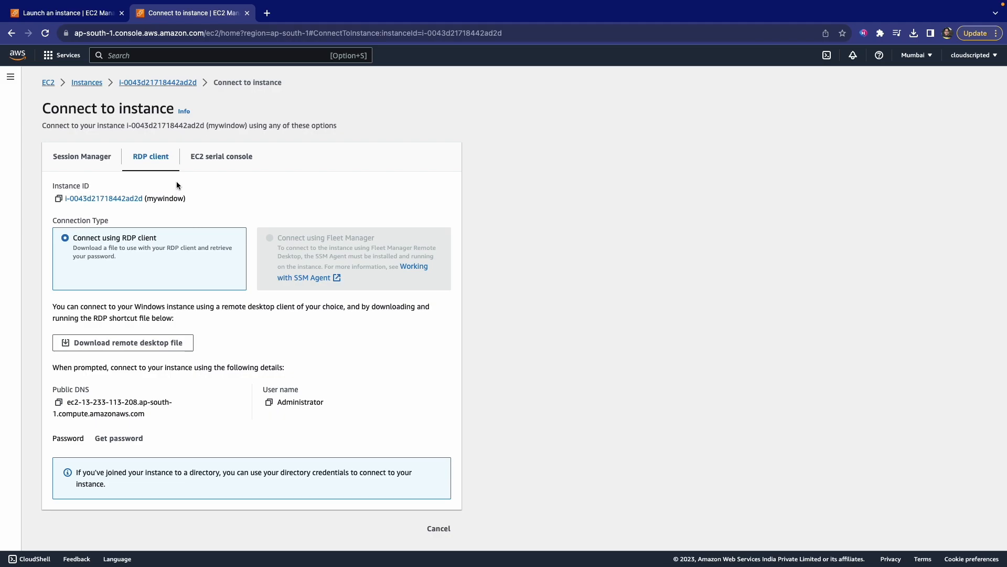
mouse_move(165, 299)
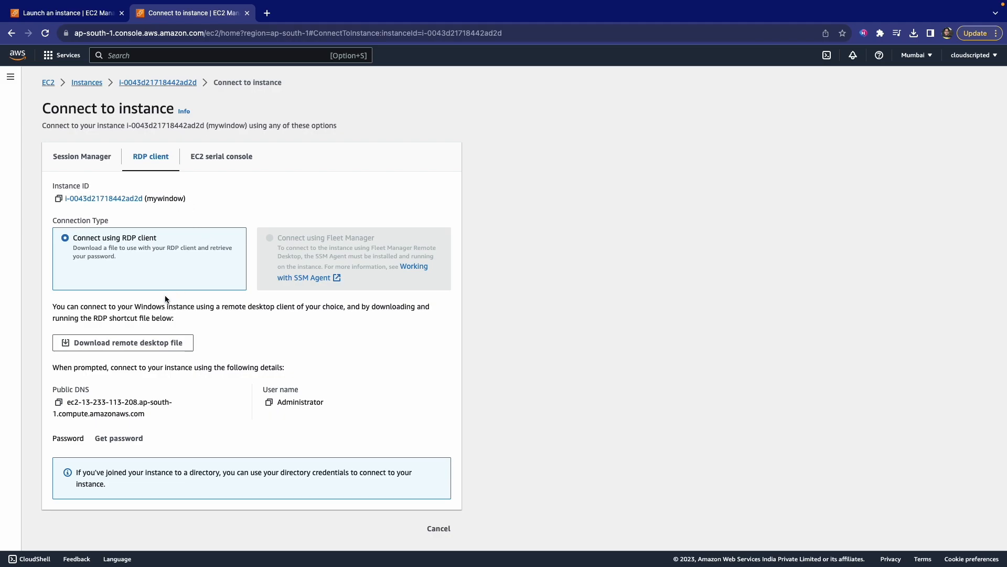
mouse_move(194, 360)
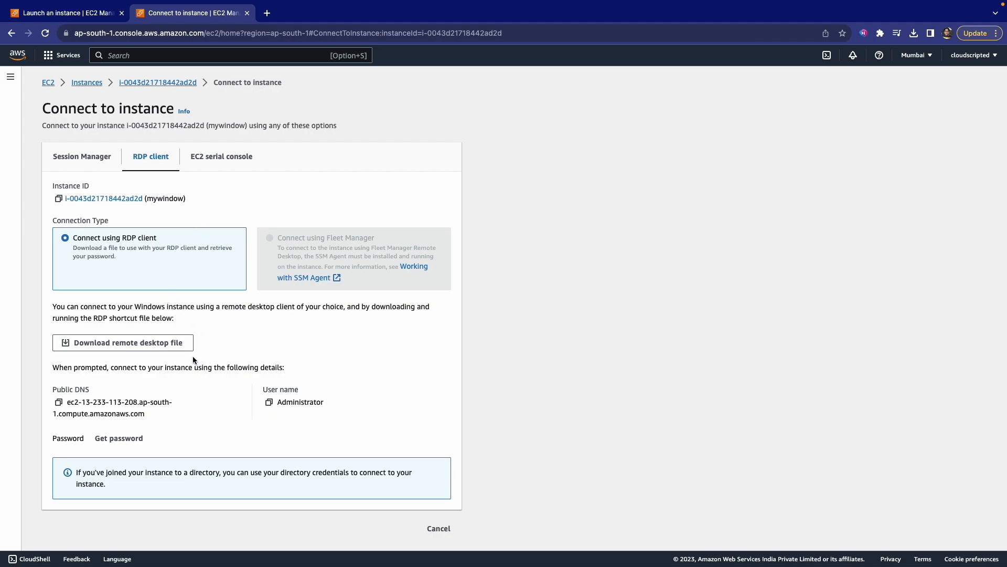
left_click(123, 342)
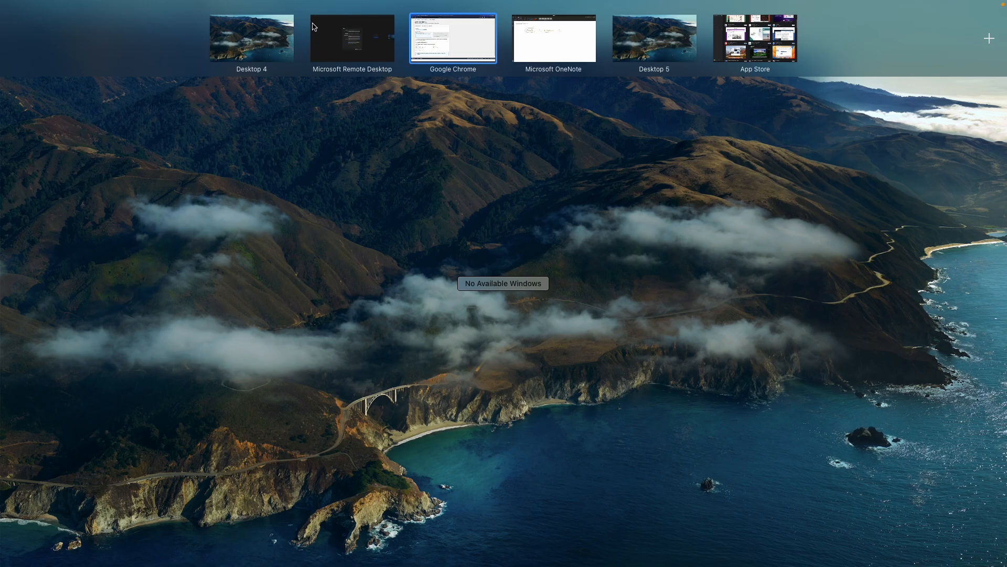
Save a PC in Remote Desktop using the instance's ap-south-1 public DNS, then copy the Administrator user name
left_click(452, 39)
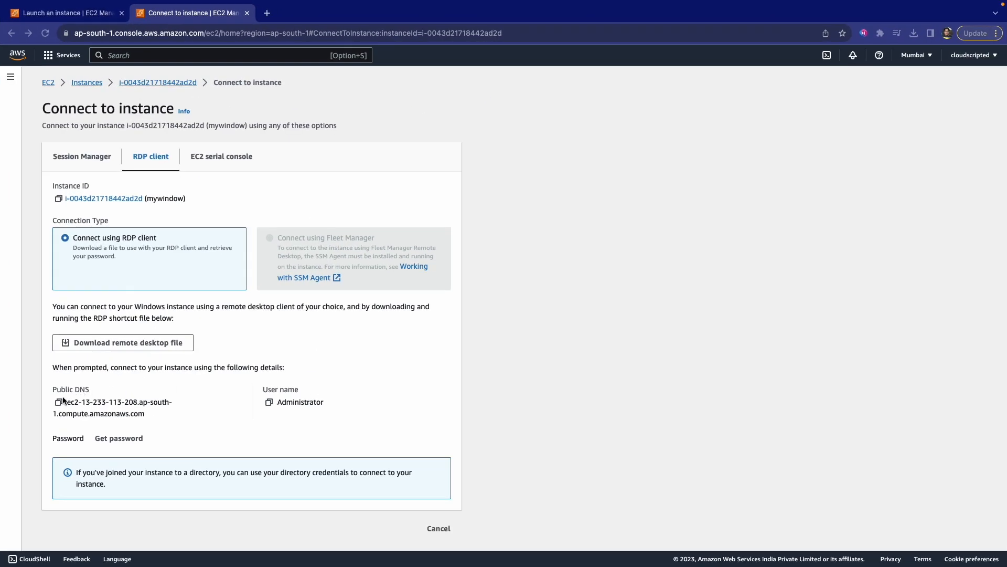
left_click(270, 402)
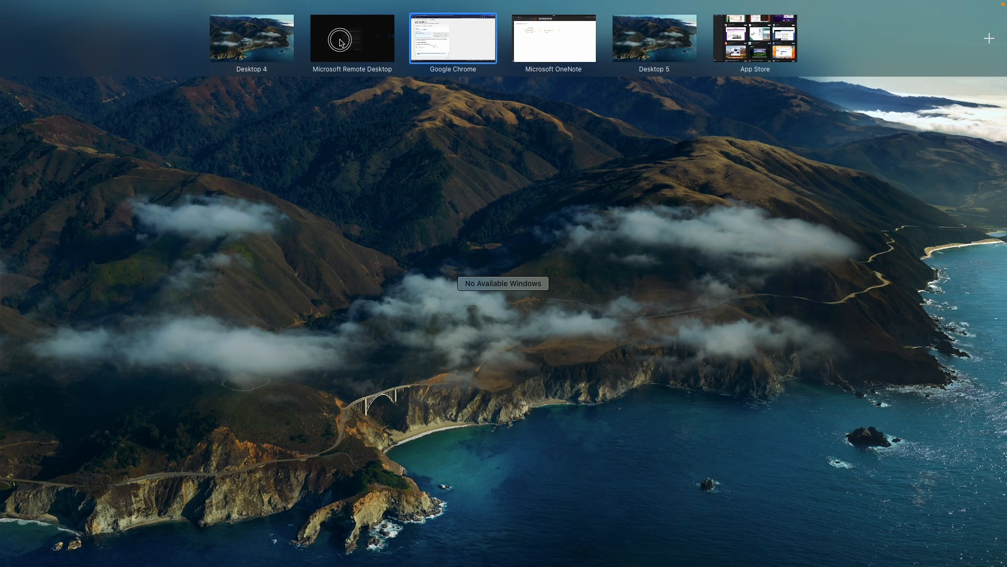
left_click(351, 38)
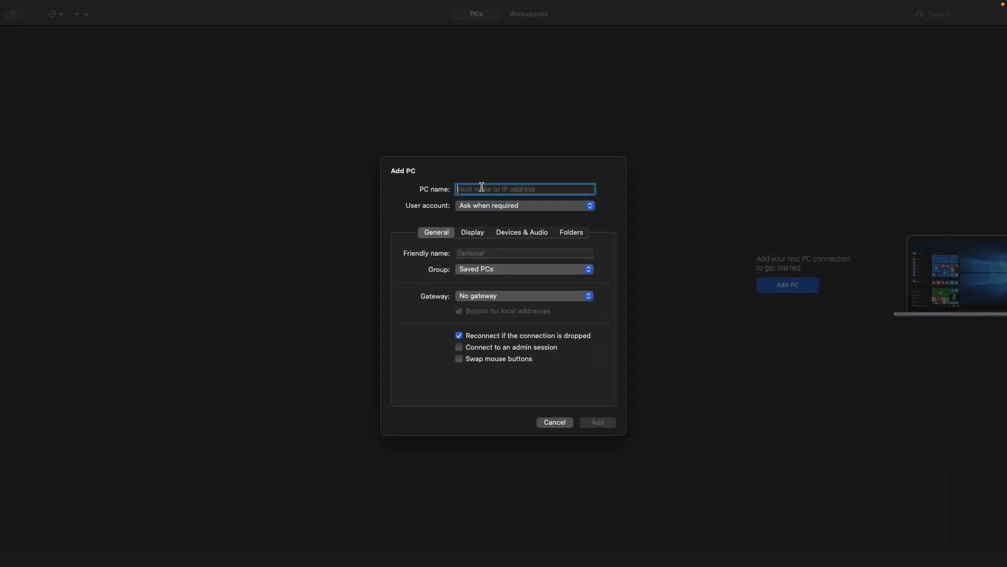
type("-208.ap-south-1.compute.amazonaws.com")
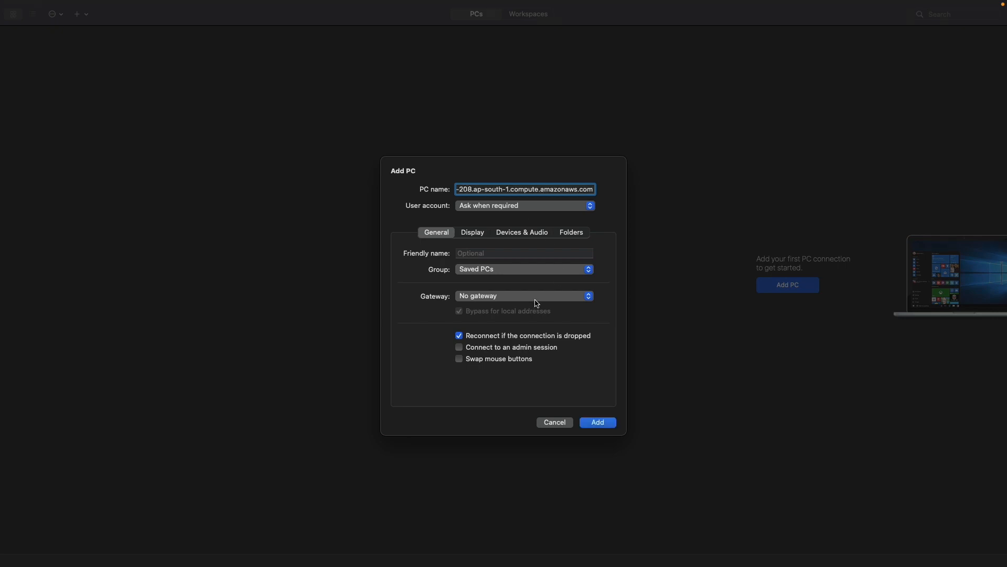
left_click(596, 422)
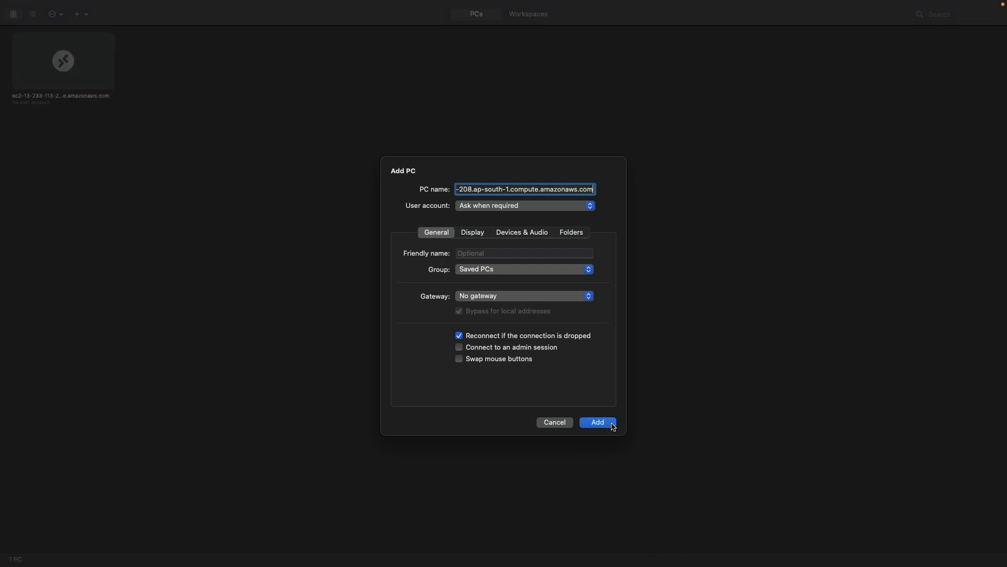
left_click(597, 422)
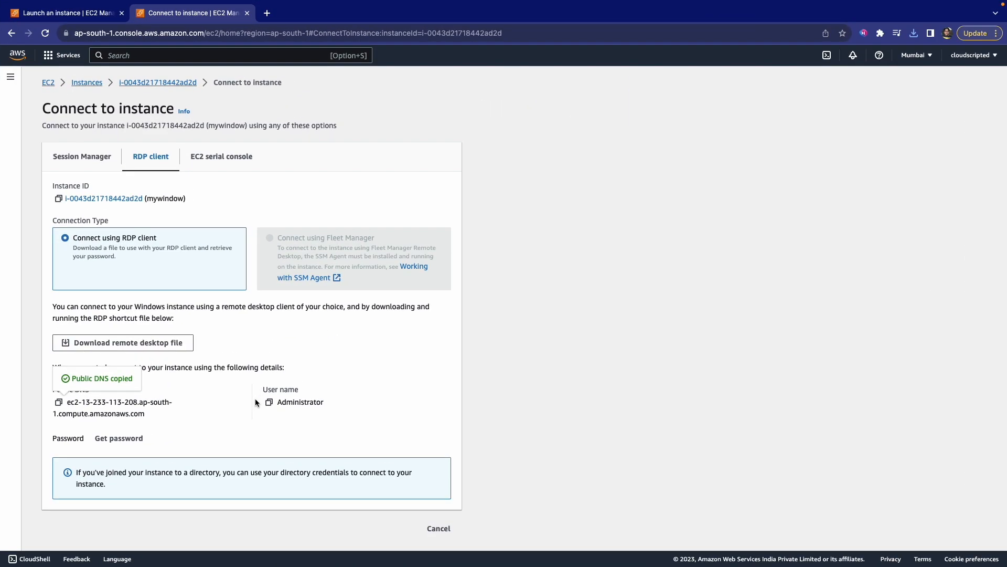
left_click(264, 402)
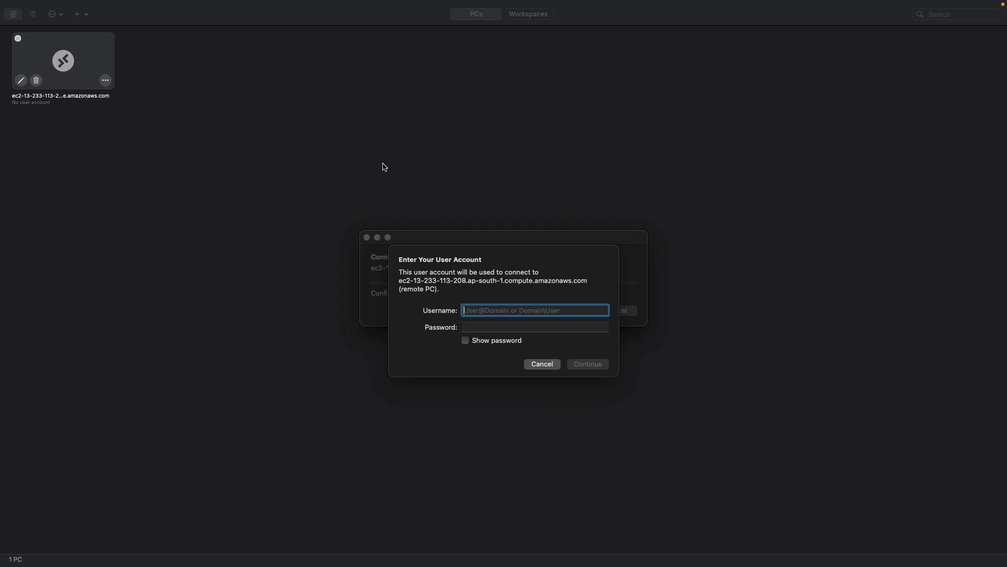
Enter Administrator as the user name, then go to the instance's Get Windows password page
type("Administrator")
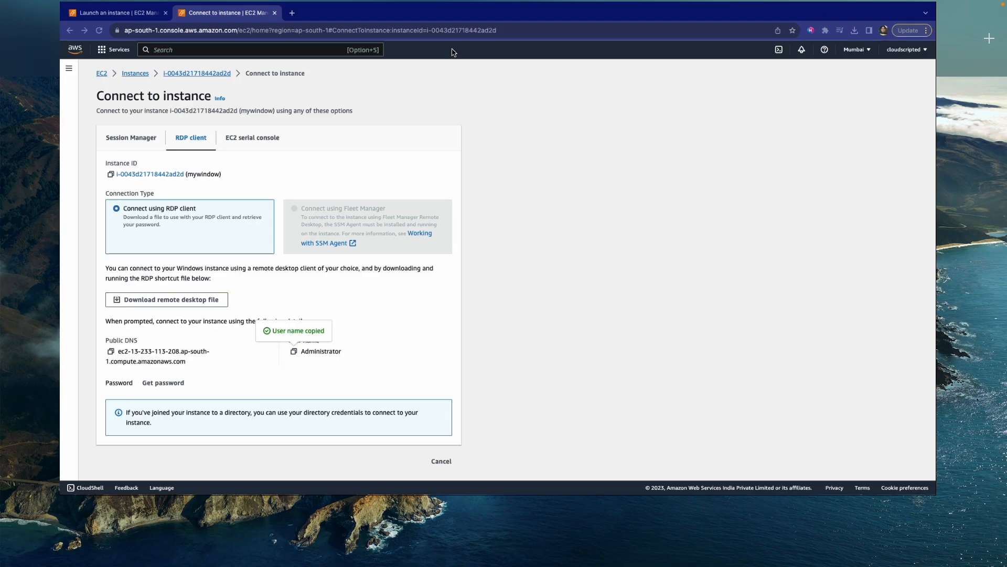
left_click(162, 382)
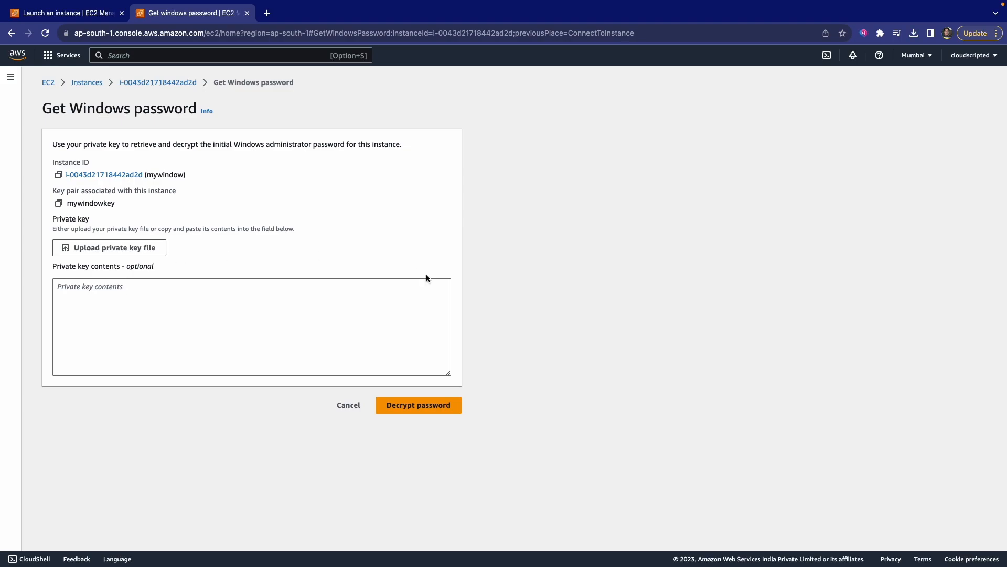
Upload mywindowkey.pem from Downloads as the private key to decrypt the Windows password
left_click(110, 247)
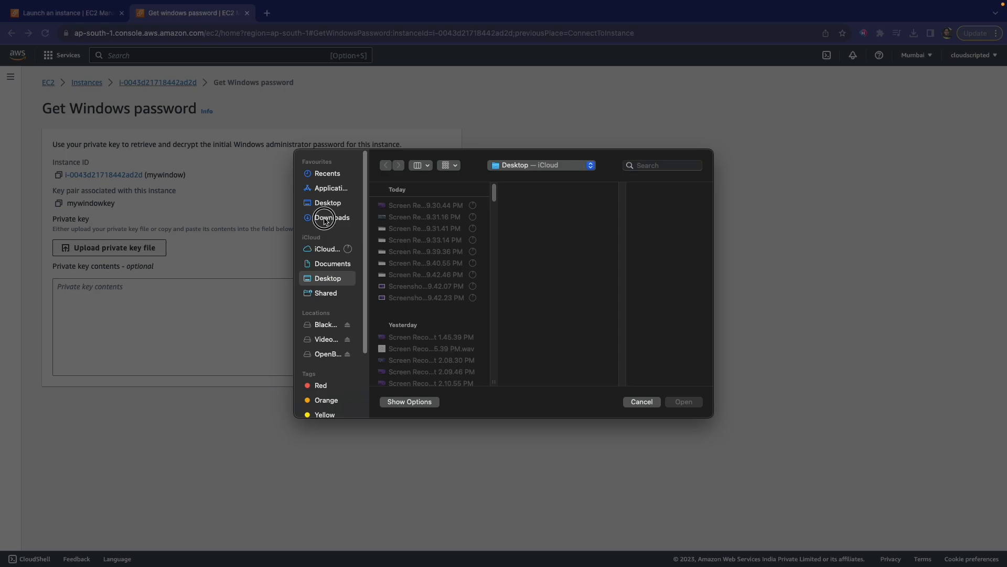
left_click(332, 217)
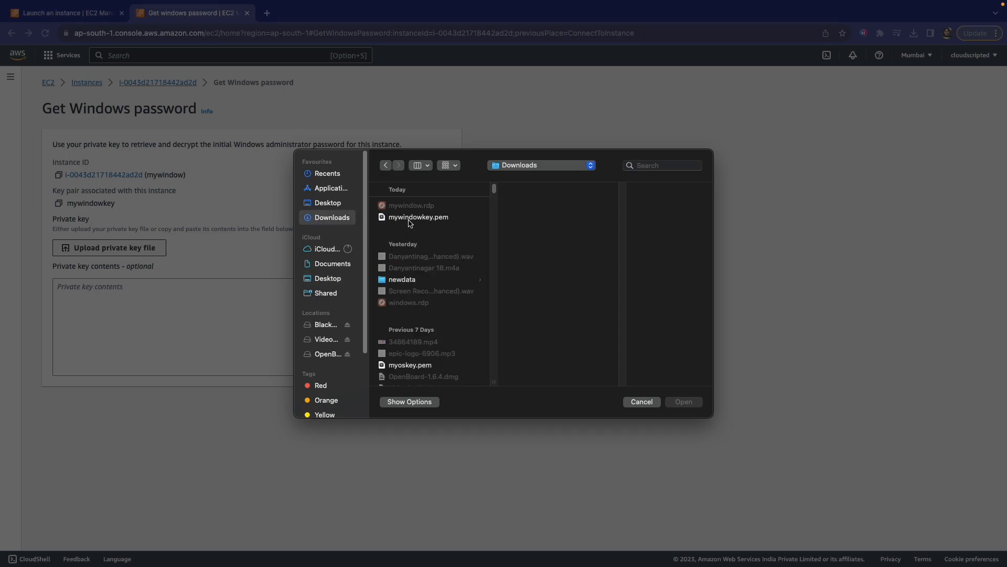
left_click(417, 216)
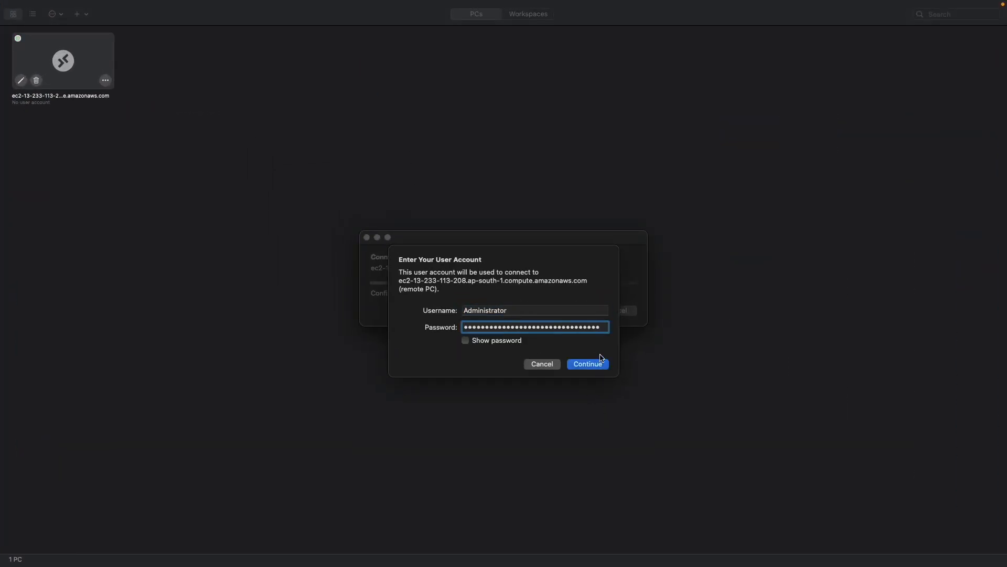
Submit the Administrator credentials and accept the unverified certificate to connect to mywindow
left_click(586, 364)
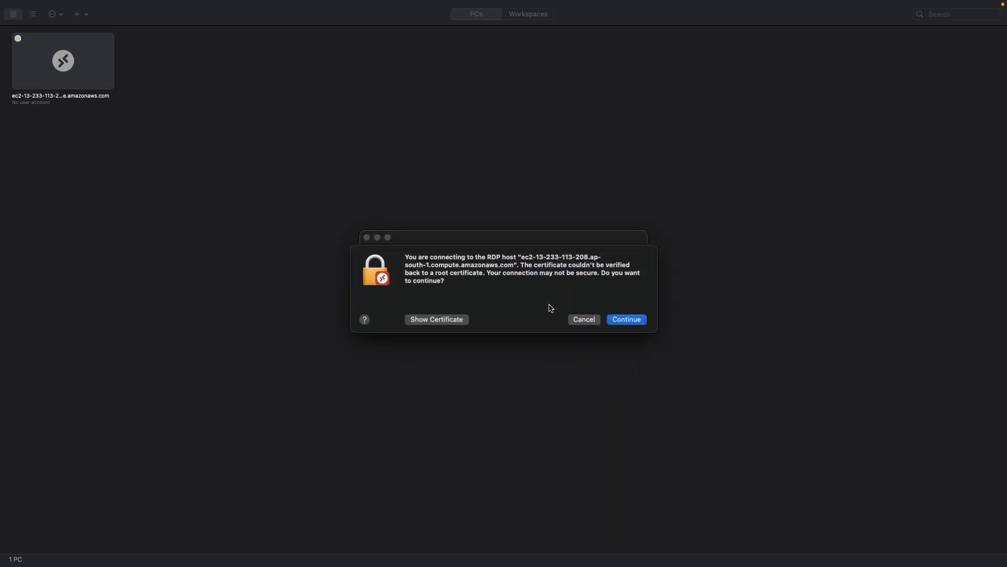
mouse_move(620, 278)
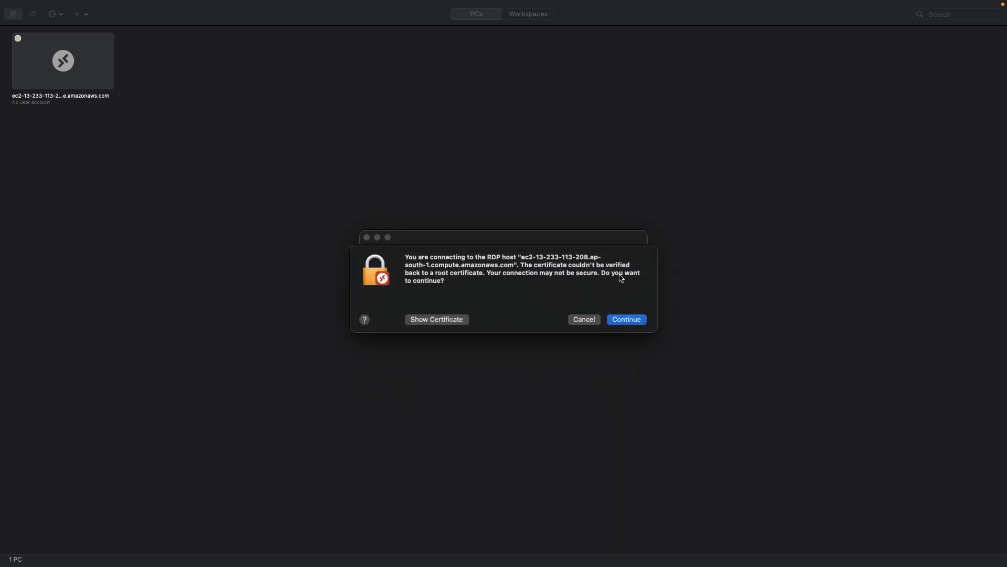
left_click(625, 319)
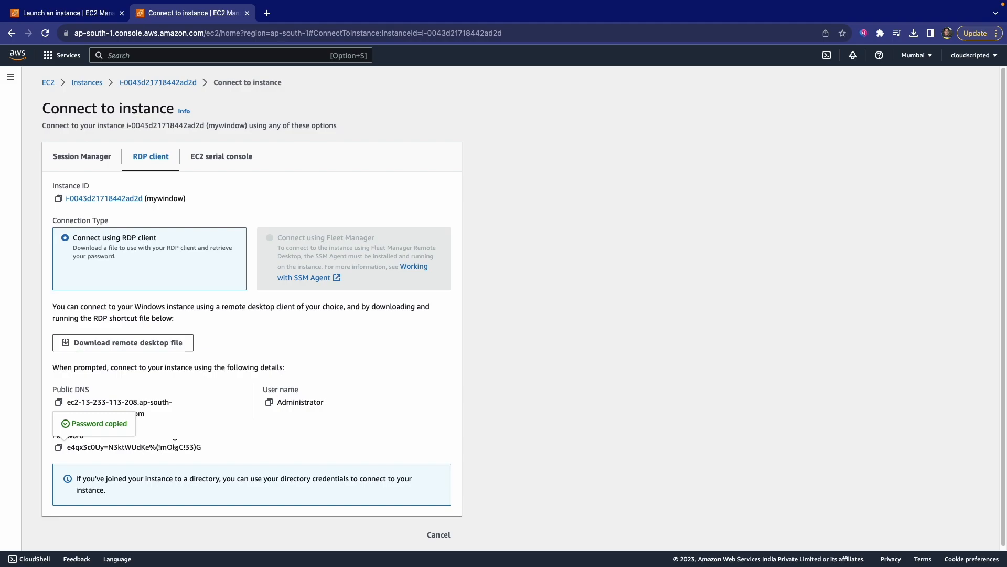
left_click(82, 157)
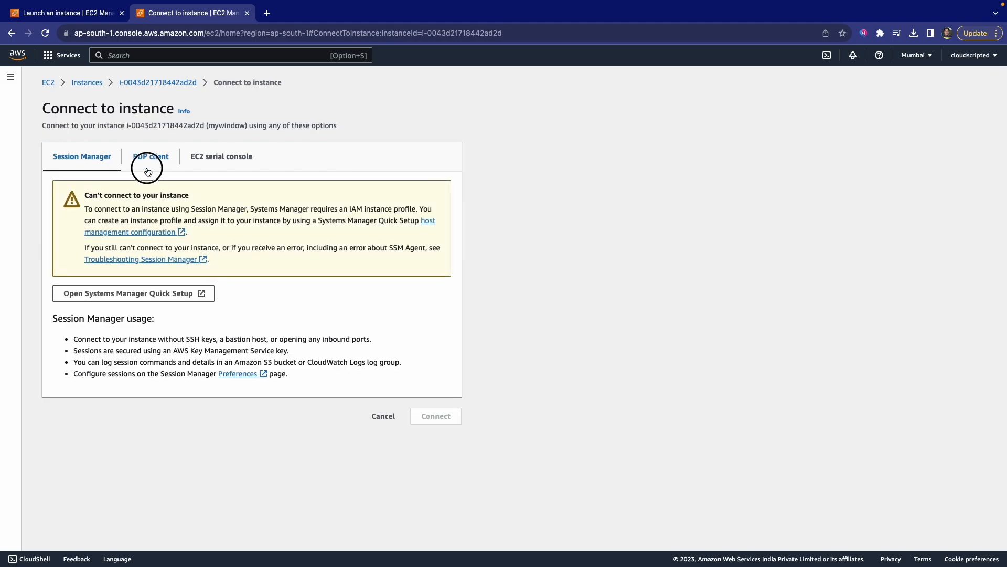
left_click(150, 157)
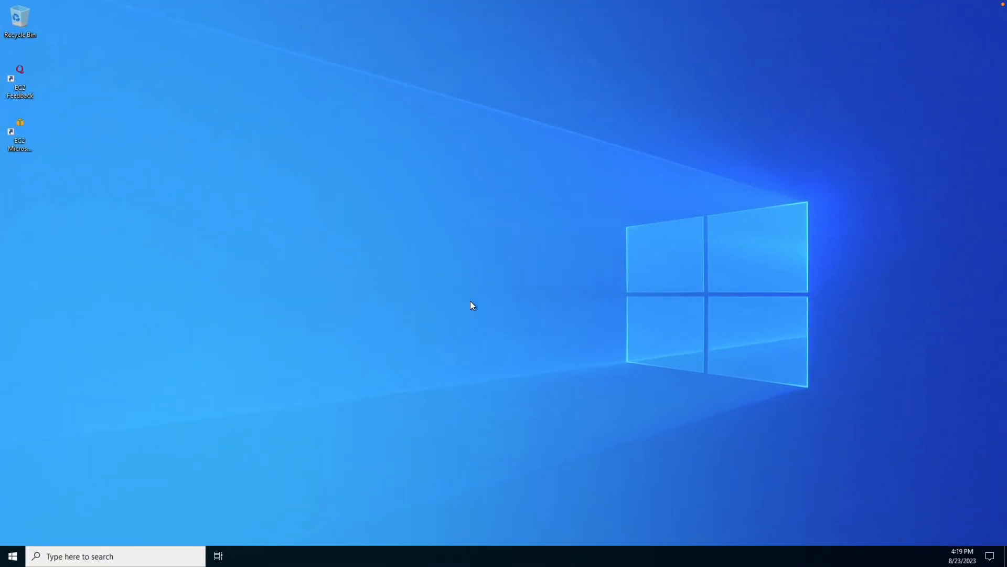
mouse_move(272, 516)
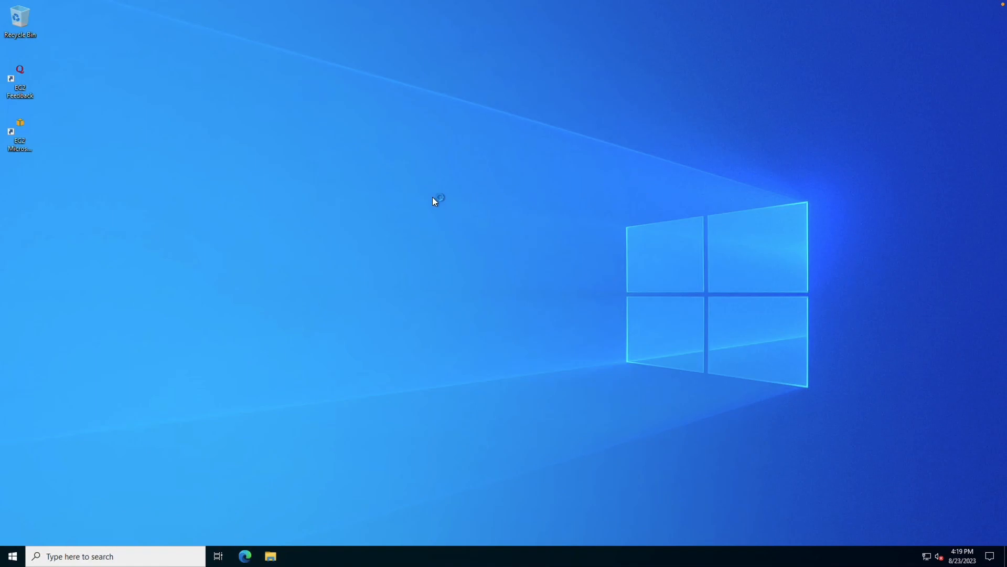
mouse_move(541, 215)
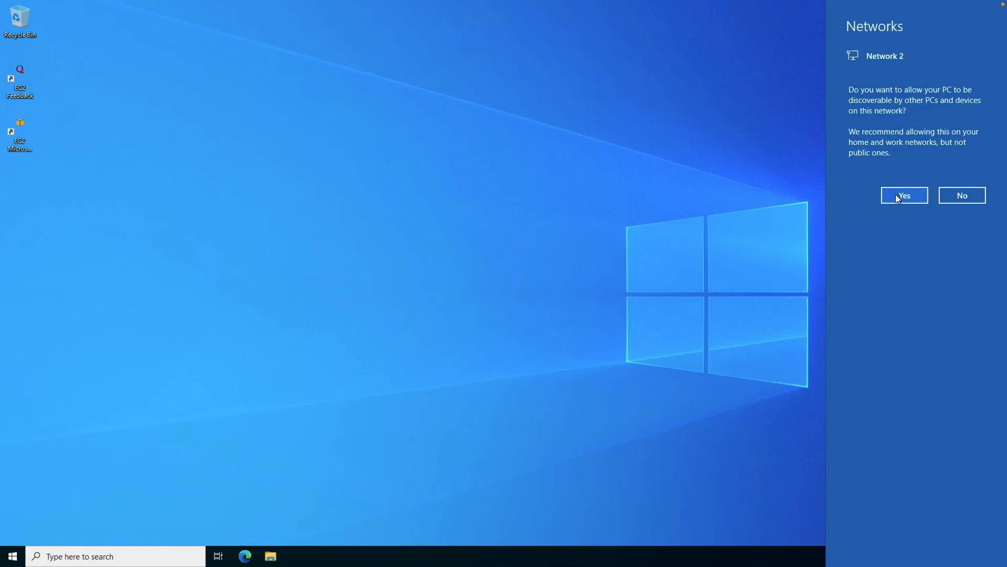
Answer Yes to make the remote Windows Server PC discoverable on its network
left_click(903, 196)
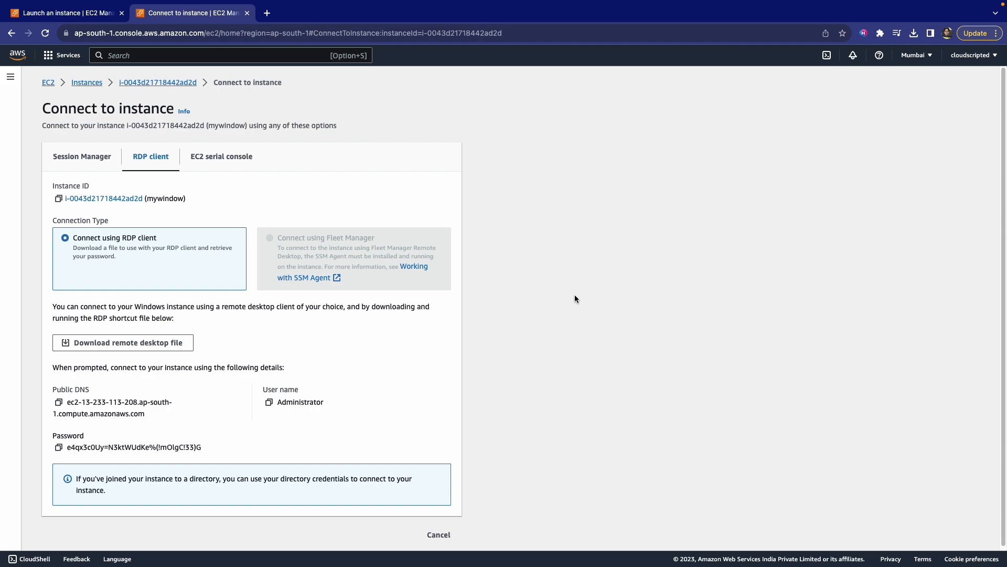
mouse_move(625, 128)
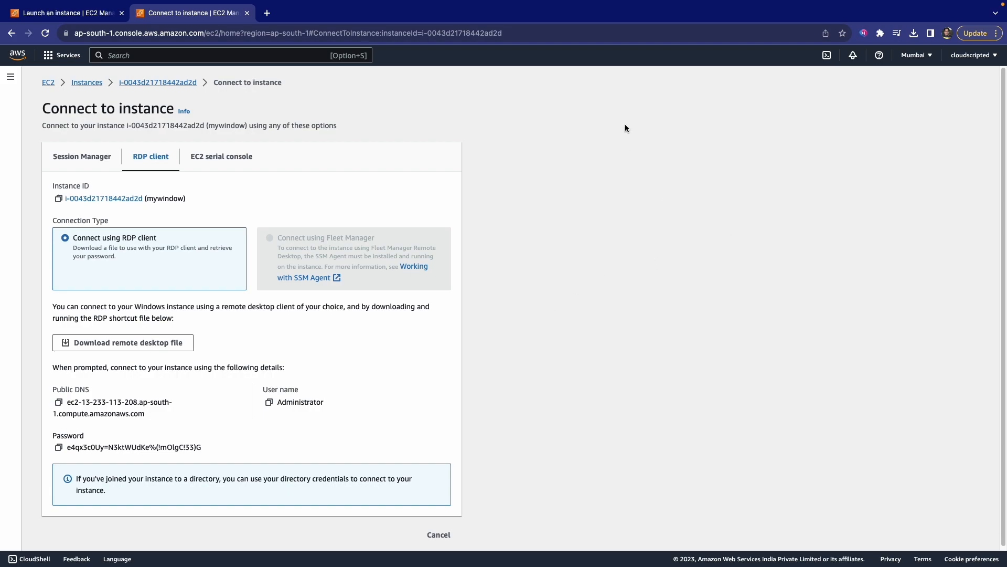